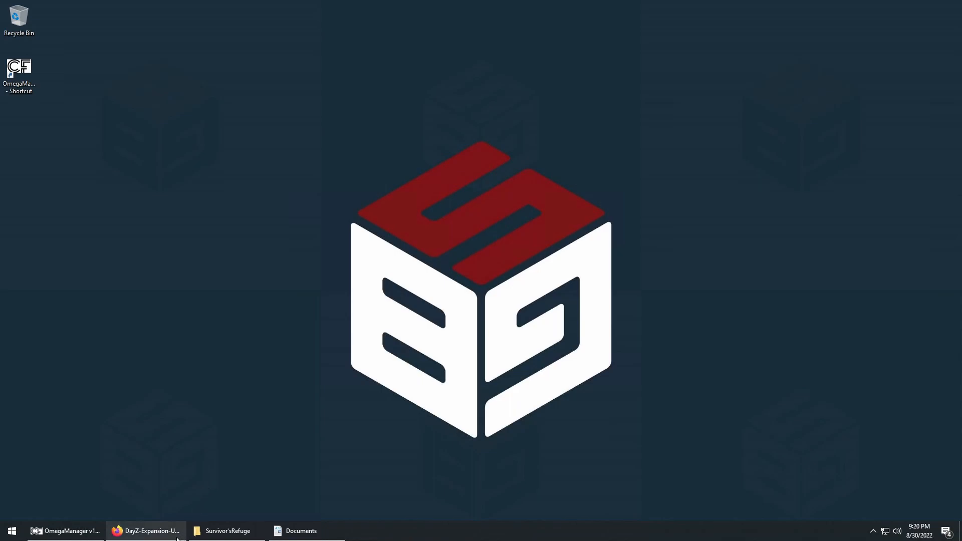
# Bring up the GitHub Market folder and scroll through its mod subfolders and back up.
pyautogui.click(145, 532)
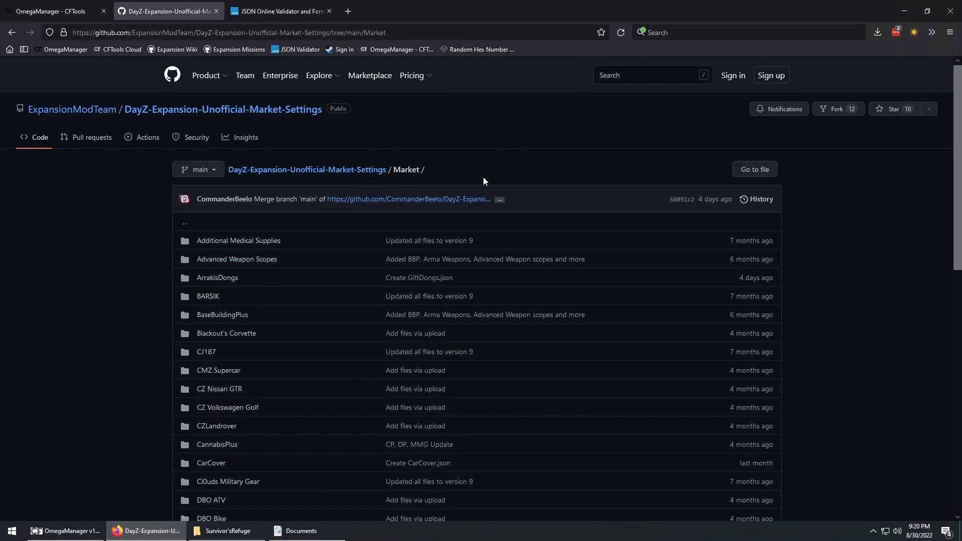
pyautogui.scroll(-3)
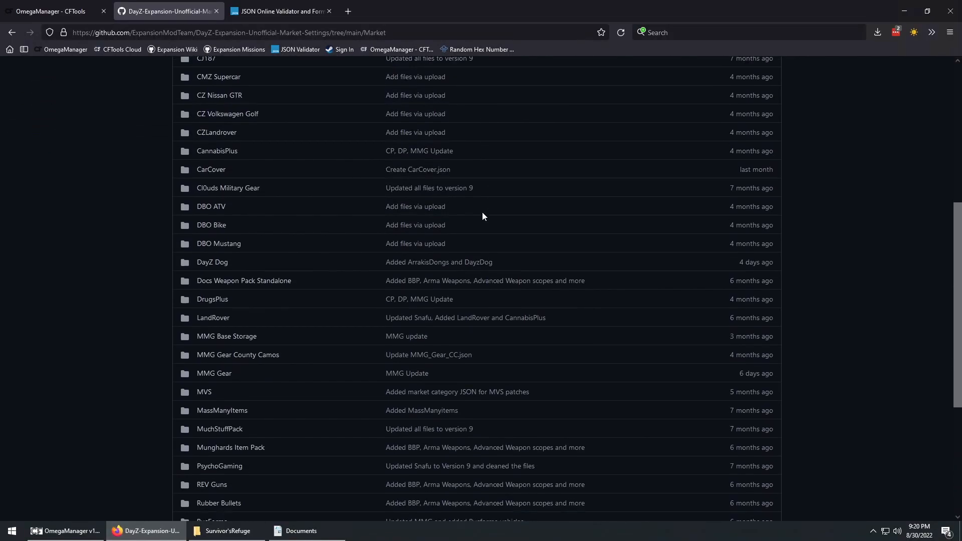
pyautogui.scroll(-3)
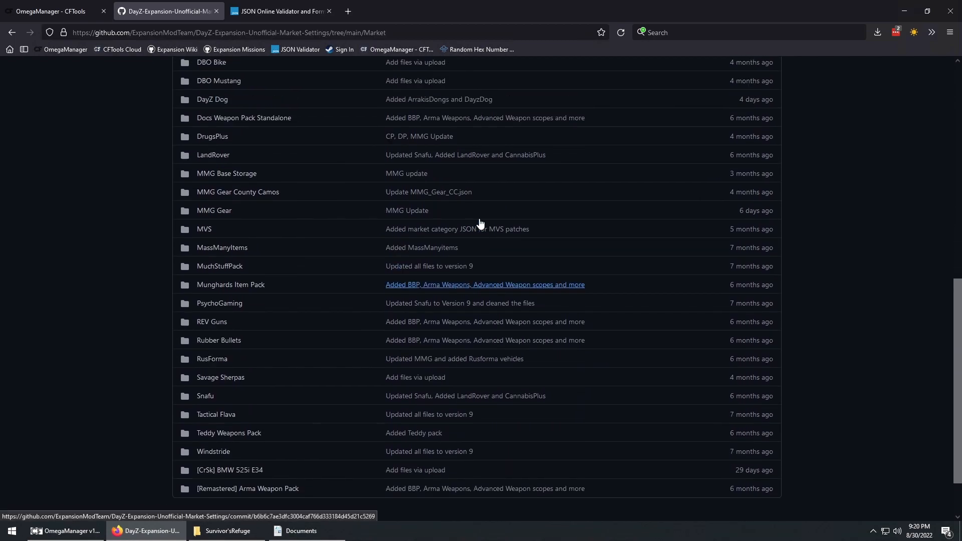
pyautogui.scroll(3)
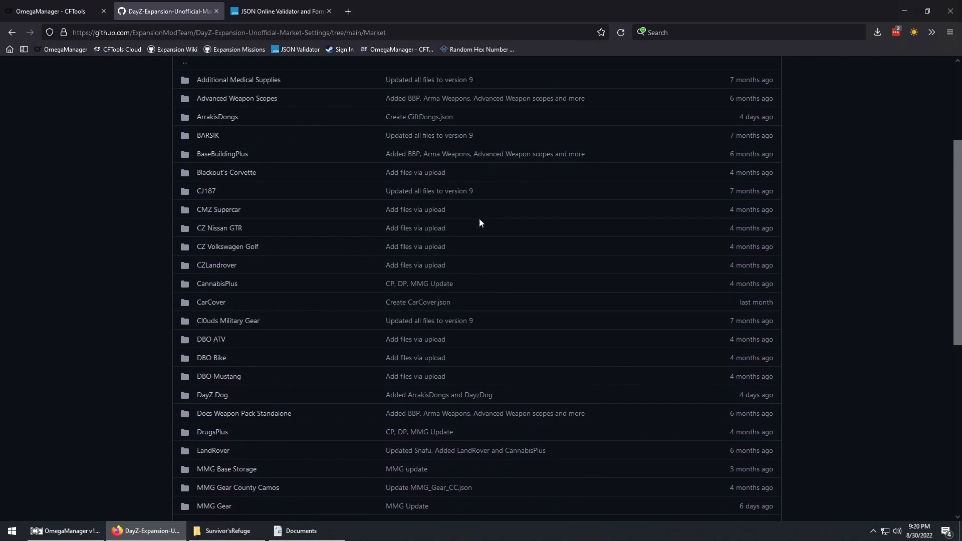
pyautogui.scroll(3)
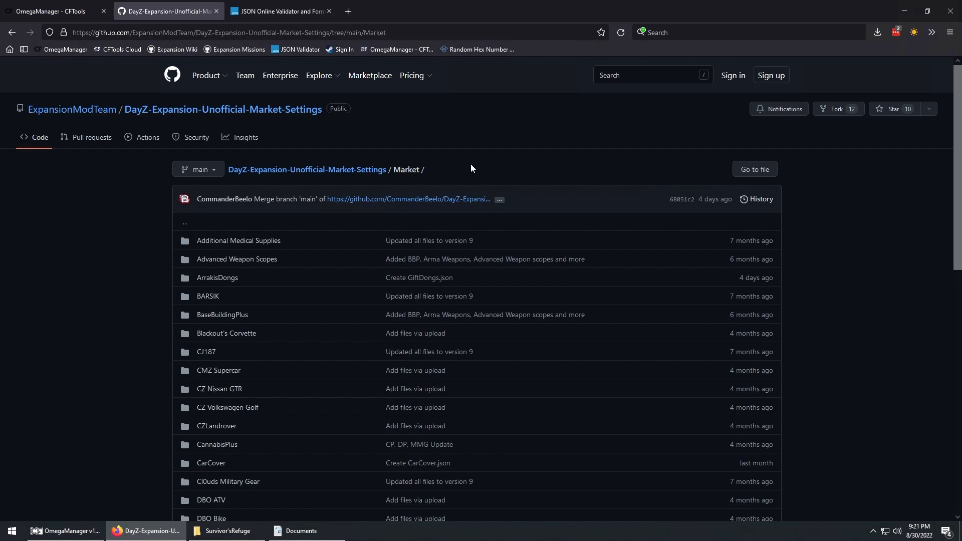
pyautogui.moveTo(301, 33)
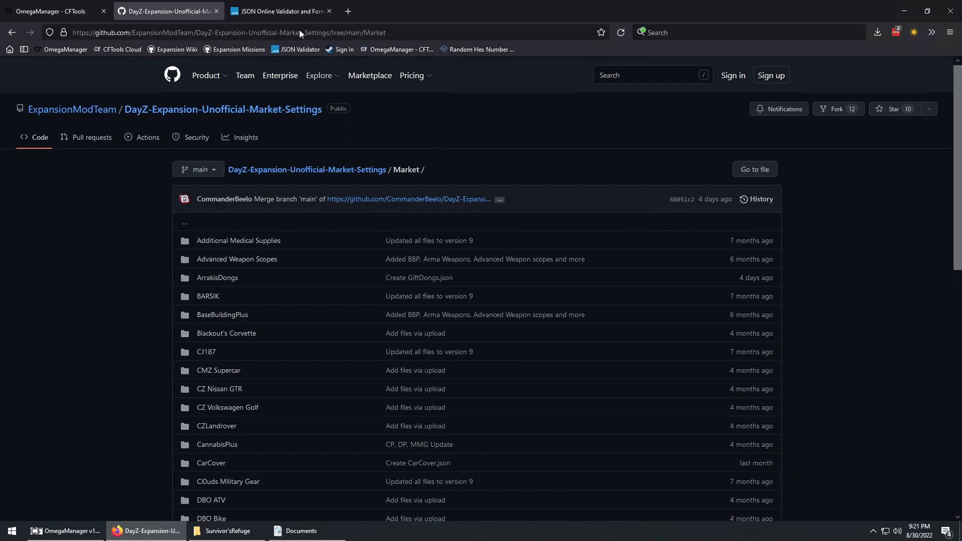
# Switch to the JSONLint validator page, then minimise Firefox to show the desktop.
pyautogui.click(281, 11)
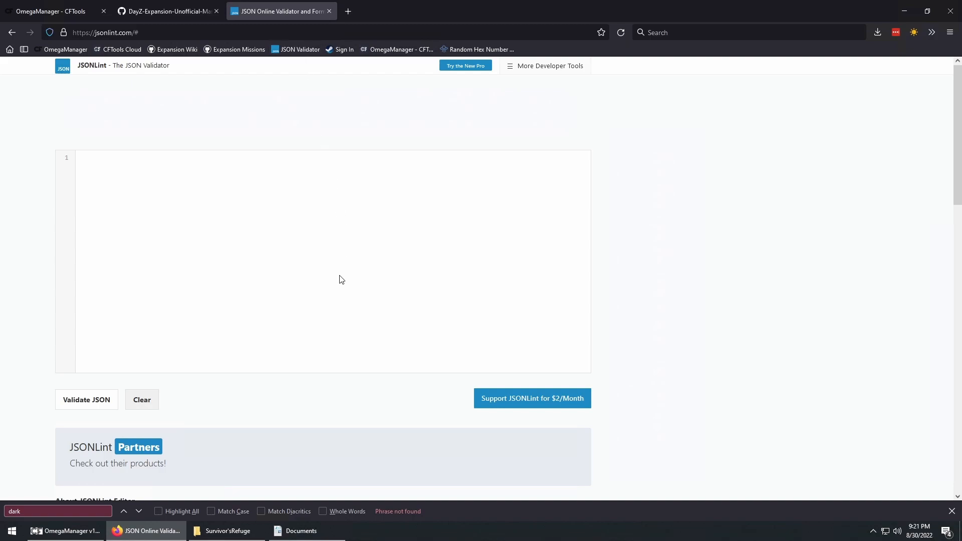
pyautogui.moveTo(338, 308)
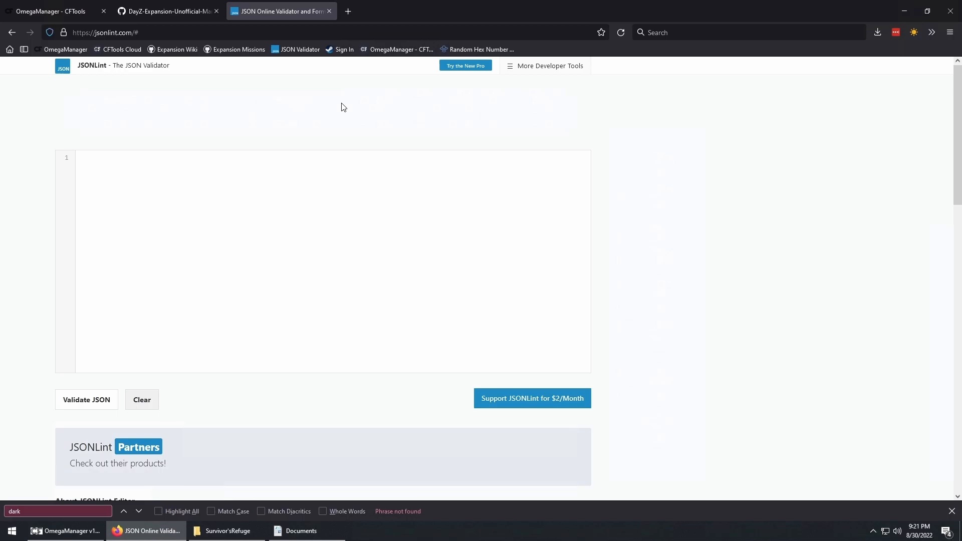
pyautogui.click(52, 532)
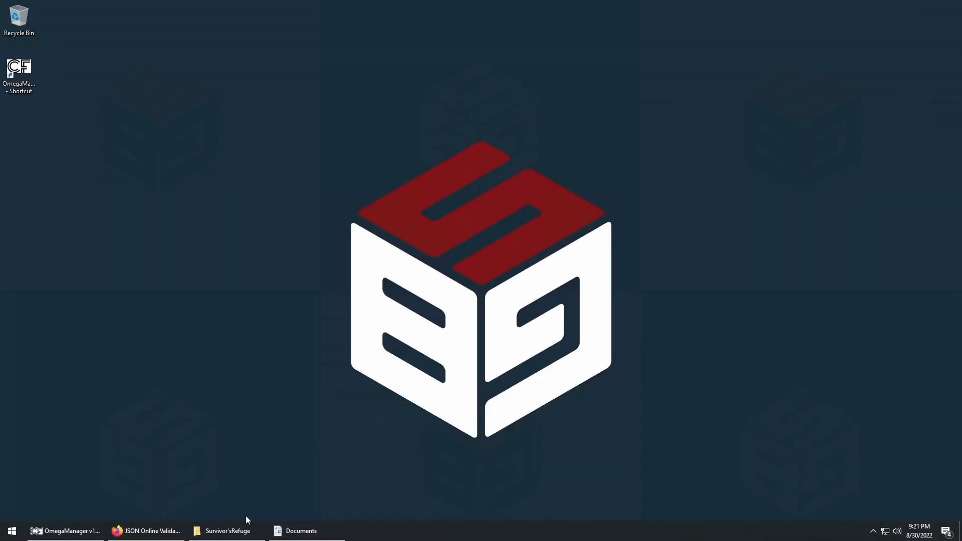
pyautogui.click(226, 531)
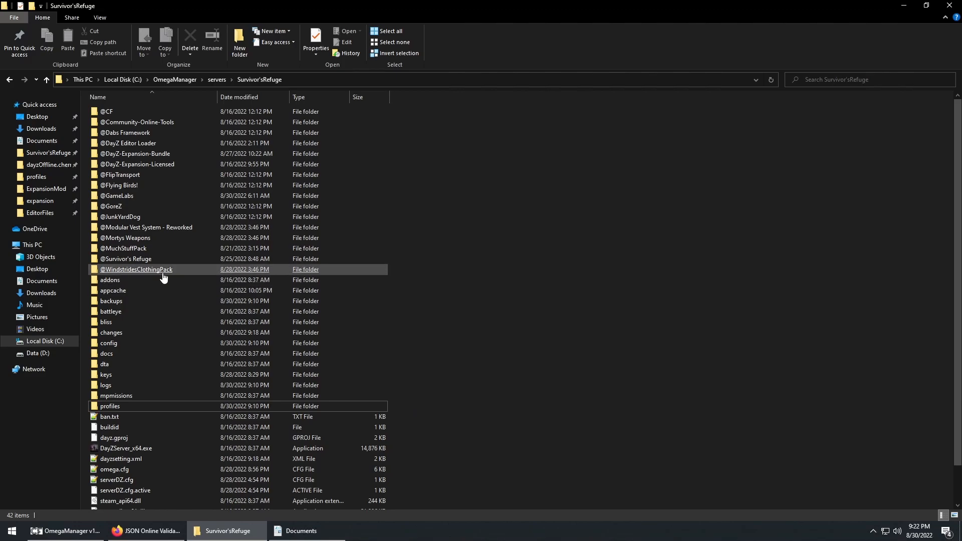
pyautogui.doubleClick(136, 270)
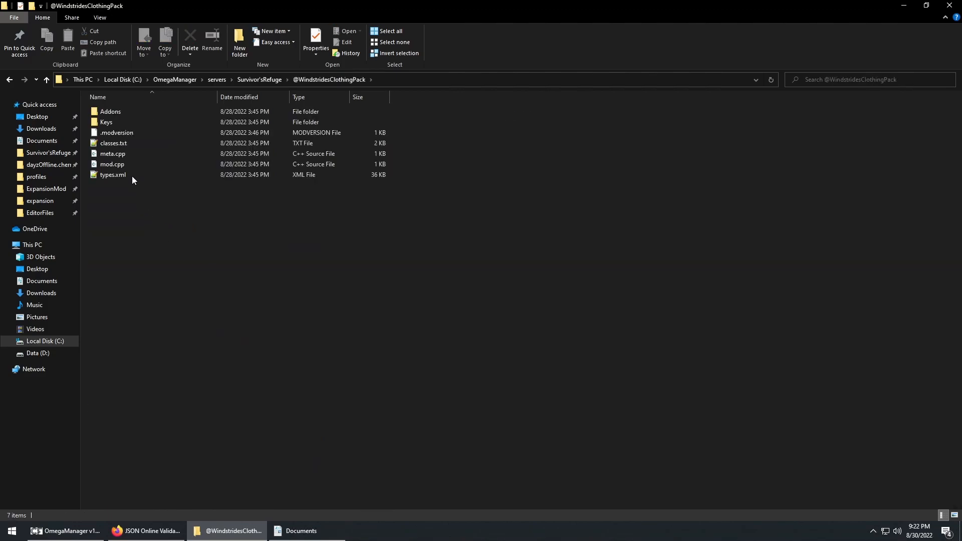
pyautogui.doubleClick(113, 143)
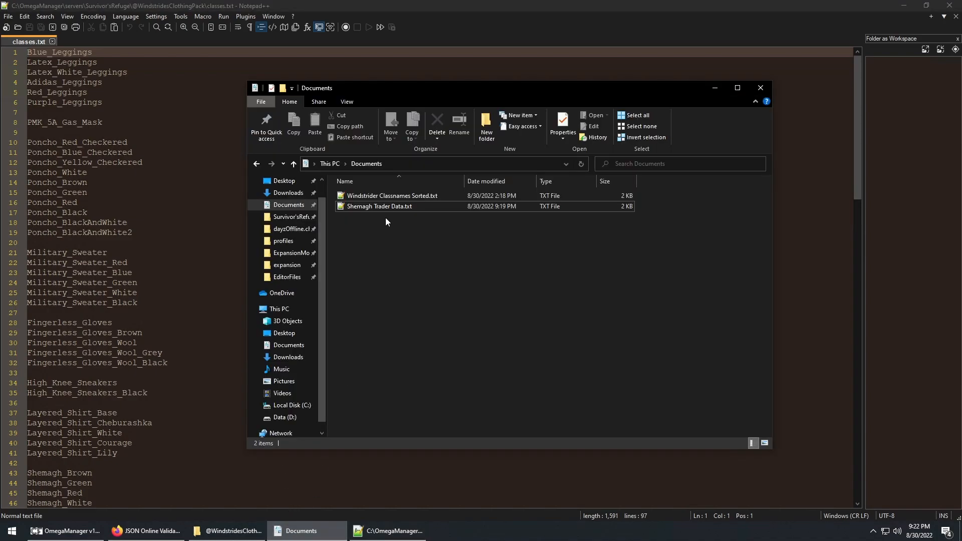
# Open Windstrider Classnames Sorted.txt from the Documents folder in Notepad++.
pyautogui.doubleClick(392, 196)
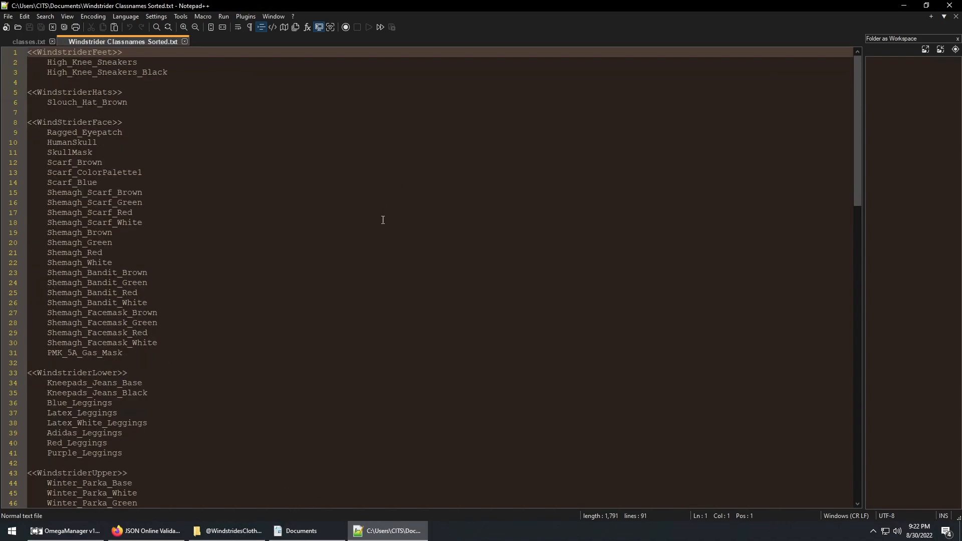
pyautogui.moveTo(391, 221)
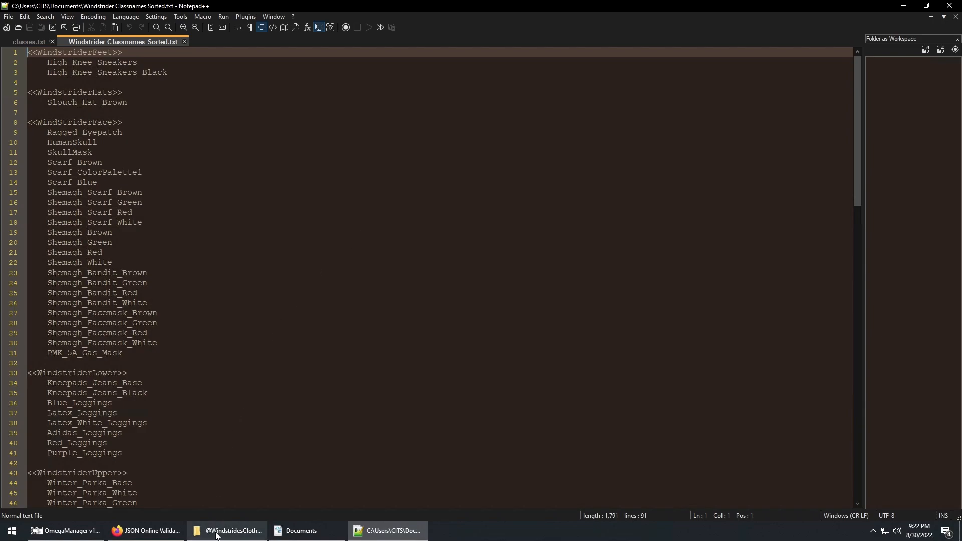
# Navigate to the ExpansionMod Market folder and select Hats_And_Hoods.json.
pyautogui.click(228, 532)
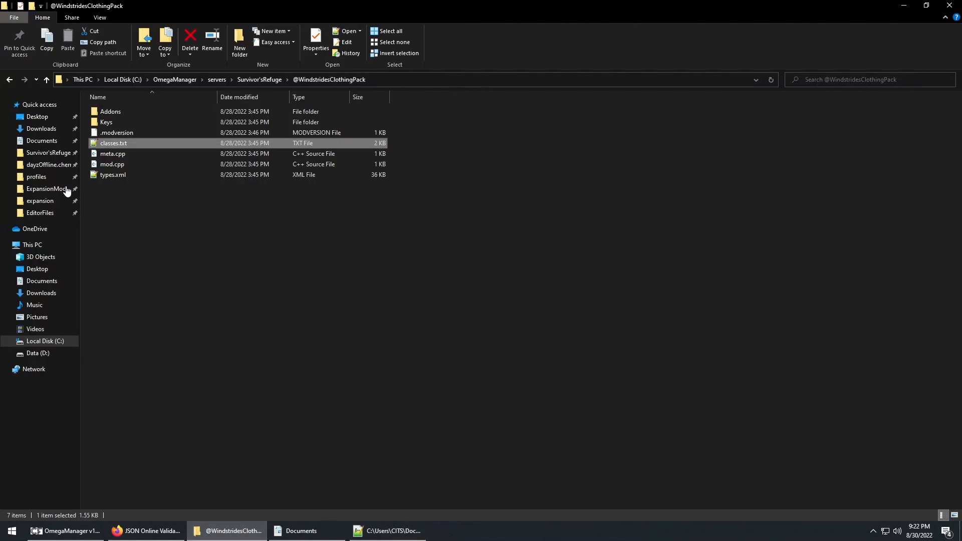
pyautogui.click(46, 189)
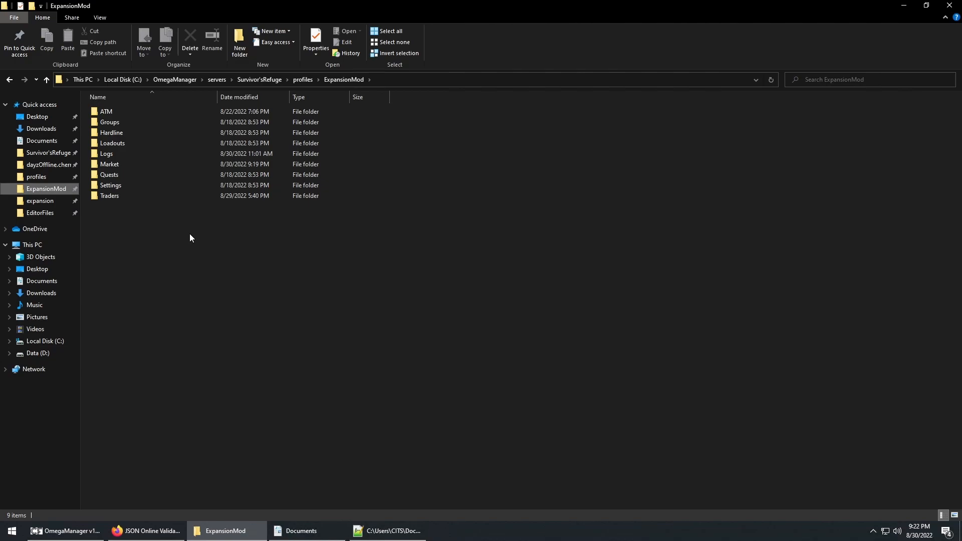
pyautogui.doubleClick(109, 164)
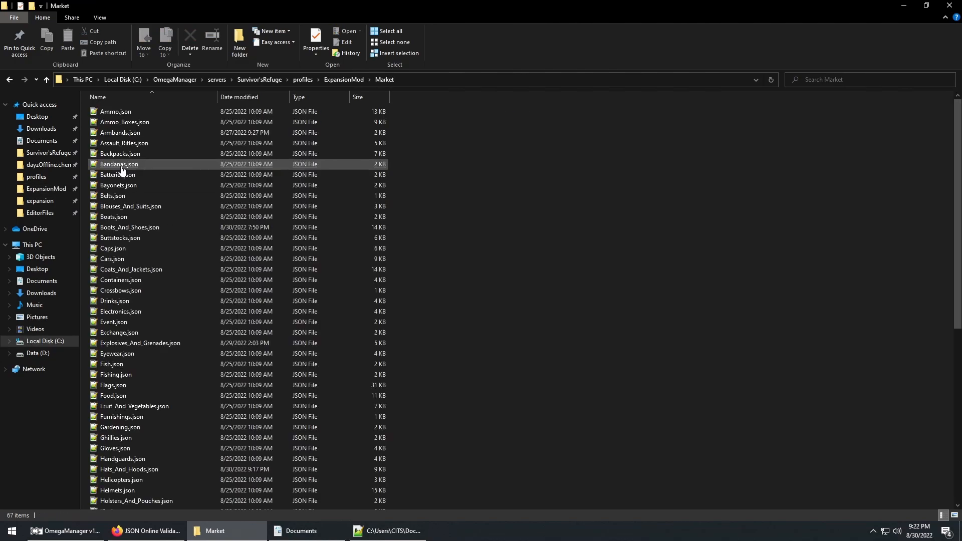
pyautogui.click(119, 163)
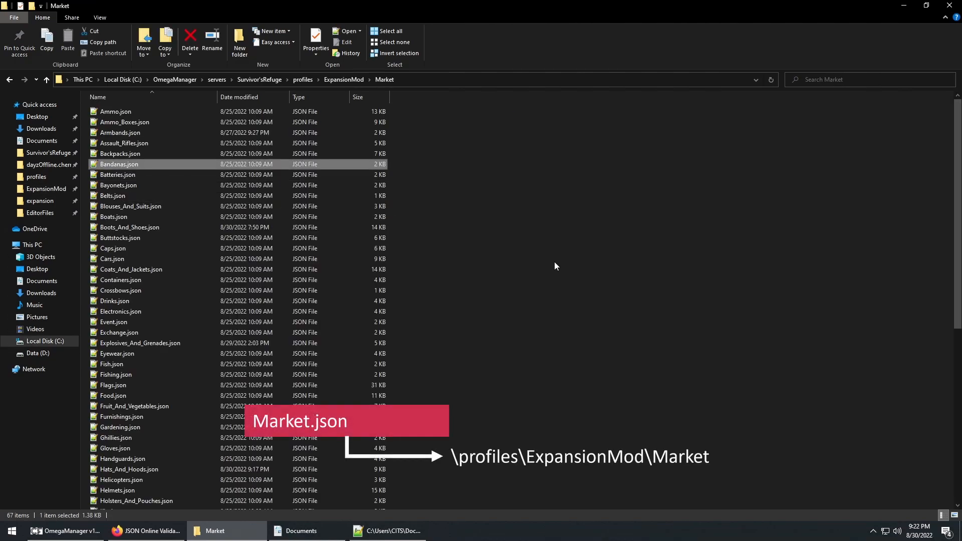
pyautogui.click(129, 469)
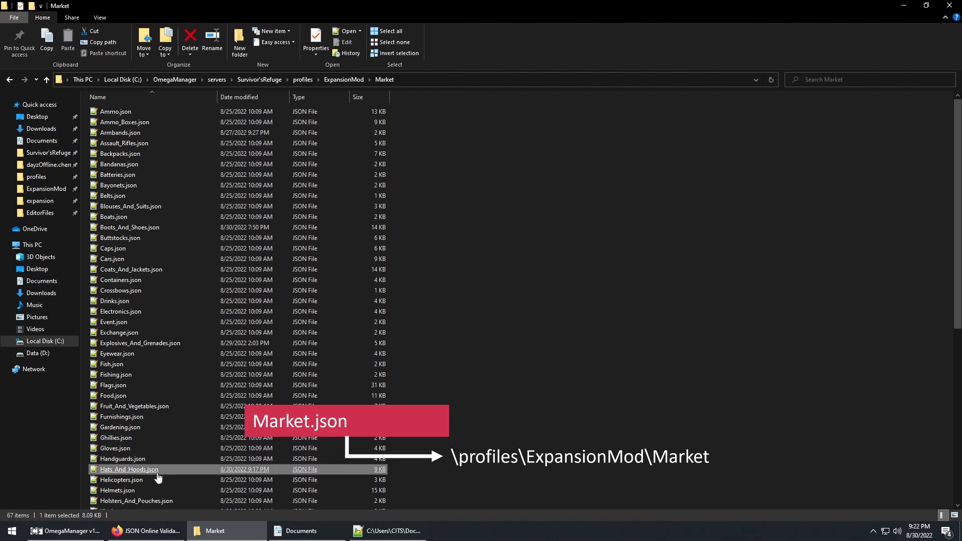
# Duplicate the nbchoodyellow entry in Hats_And_Hoods.json, checking the sorted classnames list.
pyautogui.doubleClick(129, 469)
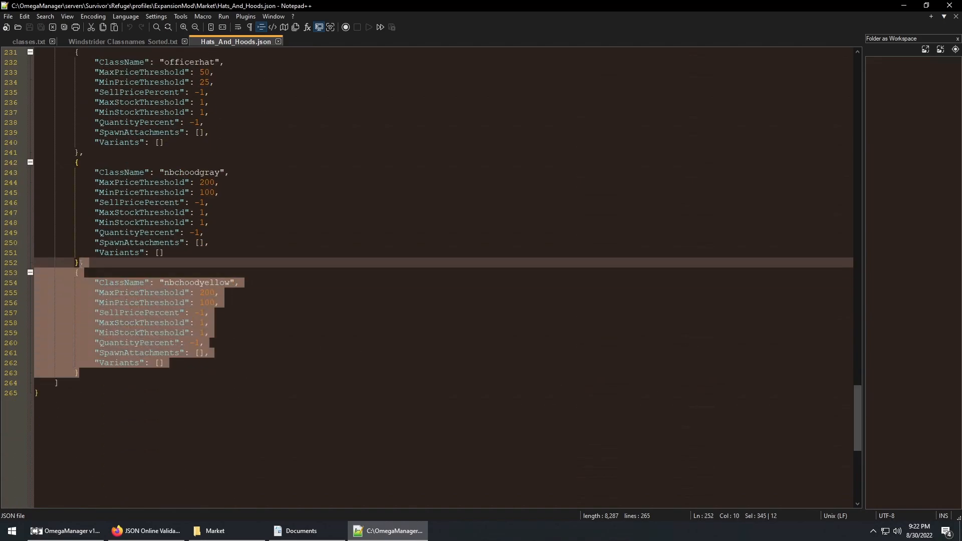
pyautogui.click(80, 373)
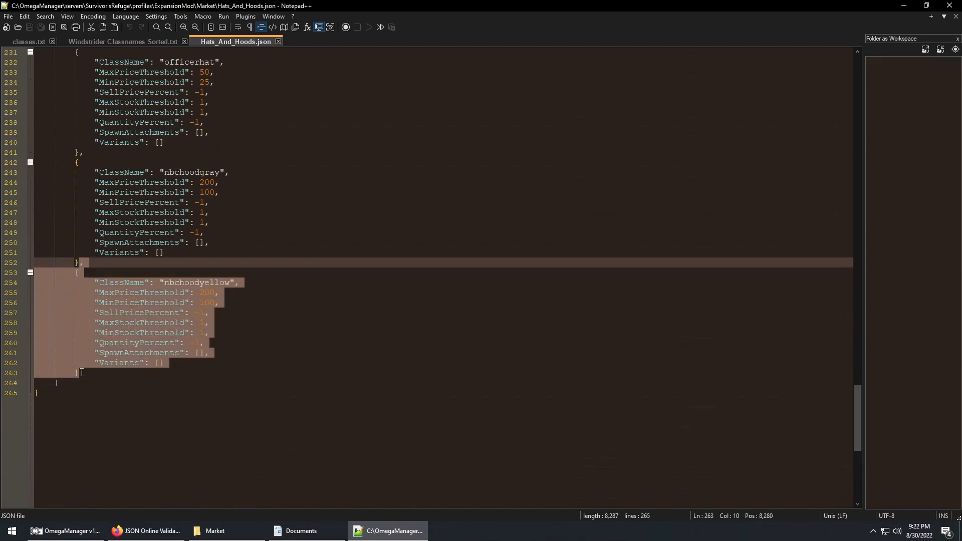
pyautogui.press('ctrl+v')
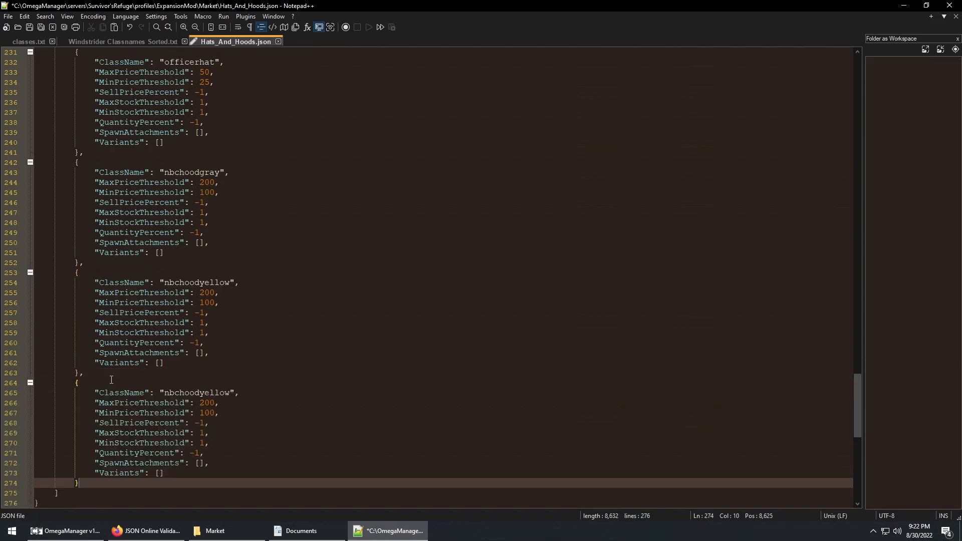
pyautogui.click(123, 41)
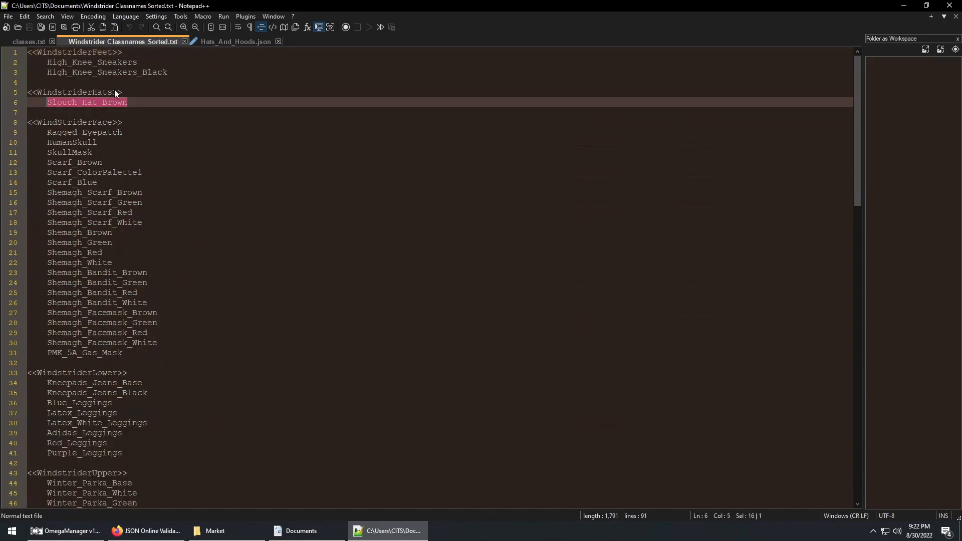
pyautogui.click(237, 41)
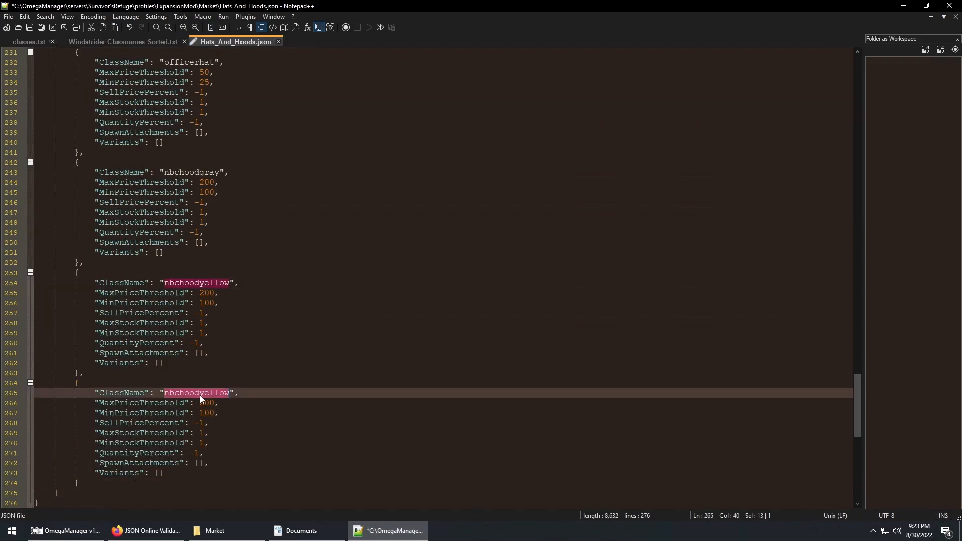
# Name the new entry Slouch_Hat_Brown and set its MaxPriceThreshold to 300.
pyautogui.write('Slouch_Hat_Brown')
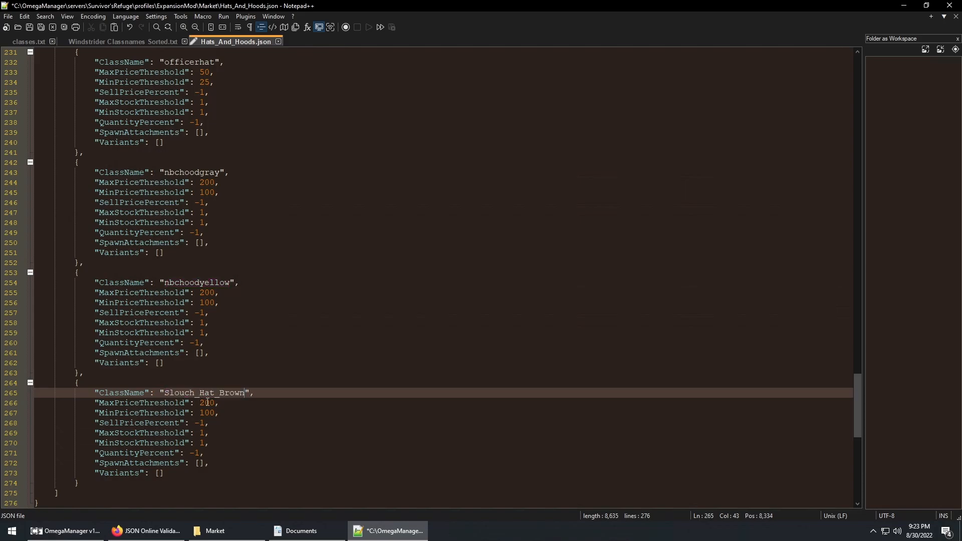
pyautogui.doubleClick(207, 403)
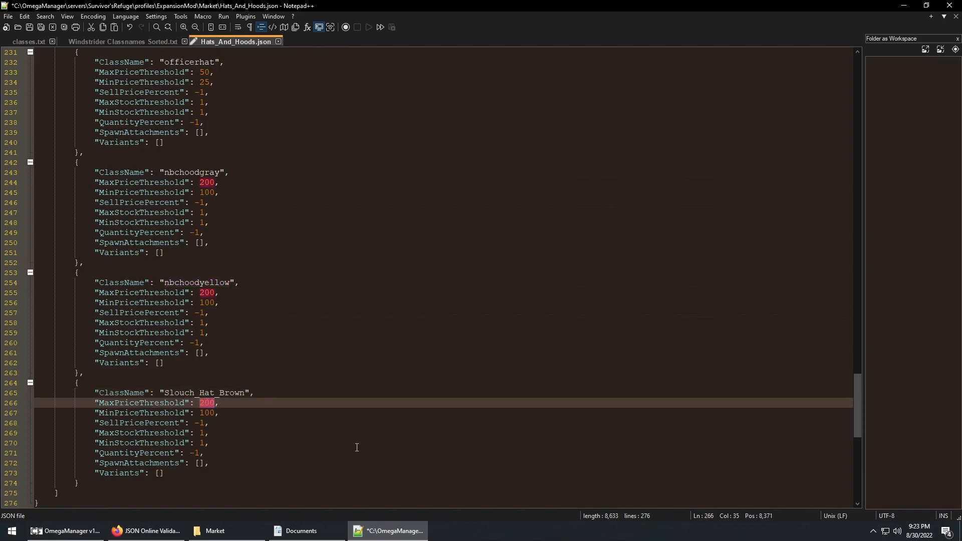
pyautogui.write('300')
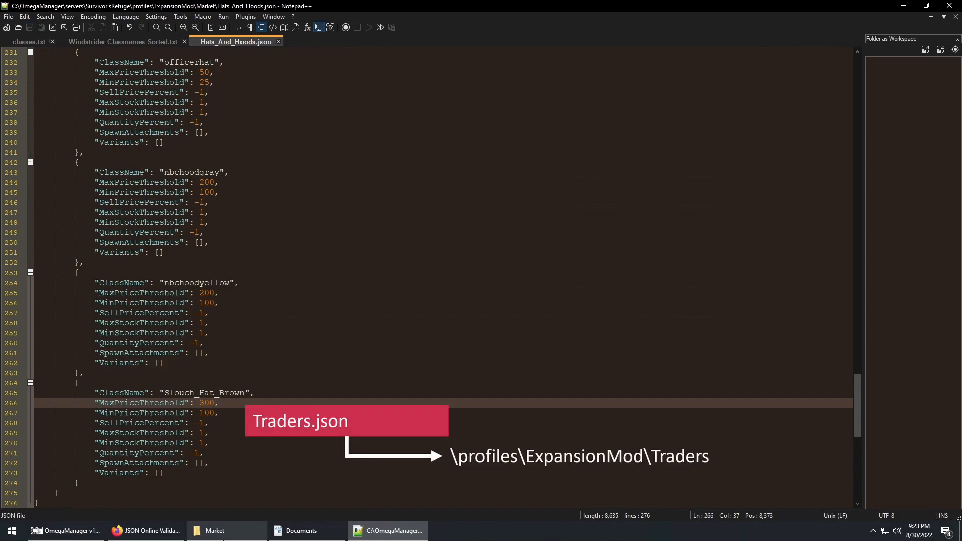
# Open Clothing_Accessories.json to review its Categories list, then return to the mission's expansion folder.
pyautogui.click(390, 531)
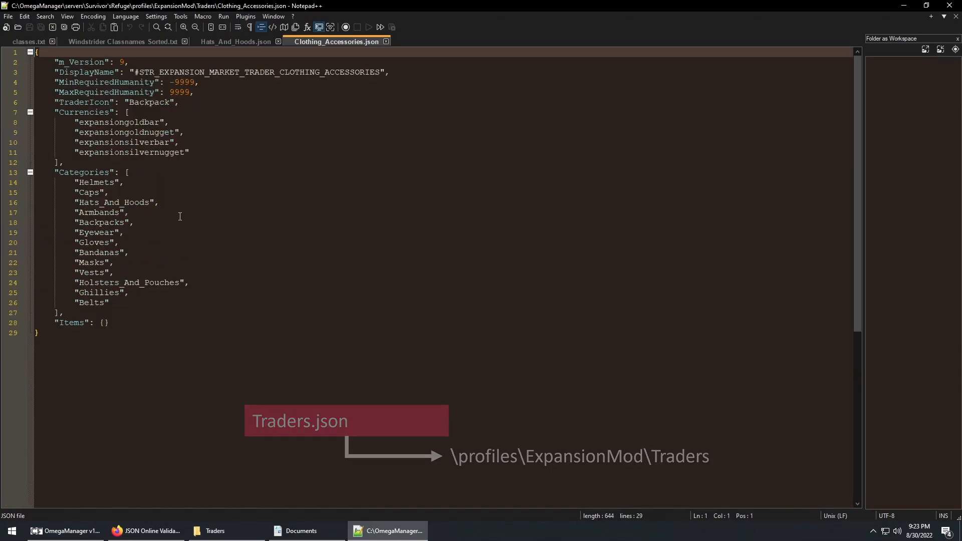
pyautogui.doubleClick(113, 202)
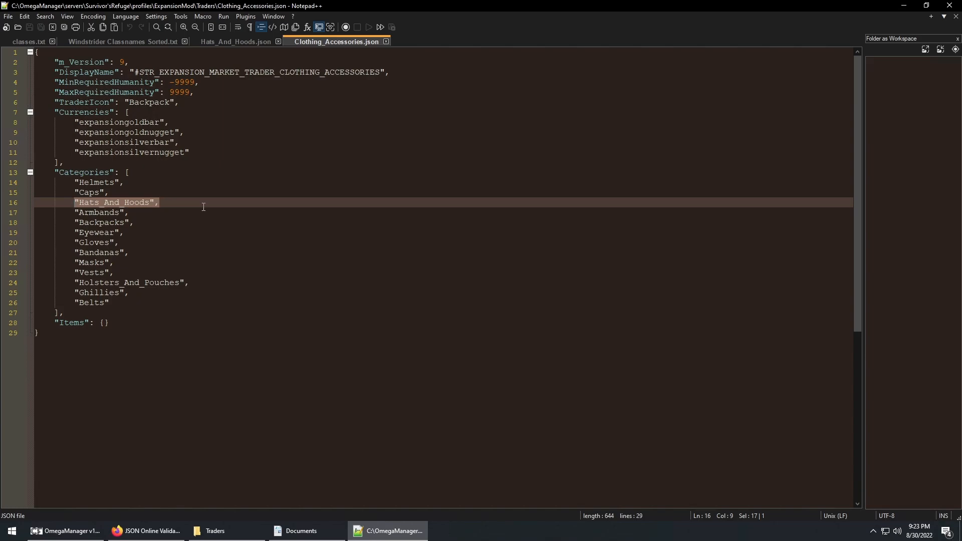
pyautogui.moveTo(202, 440)
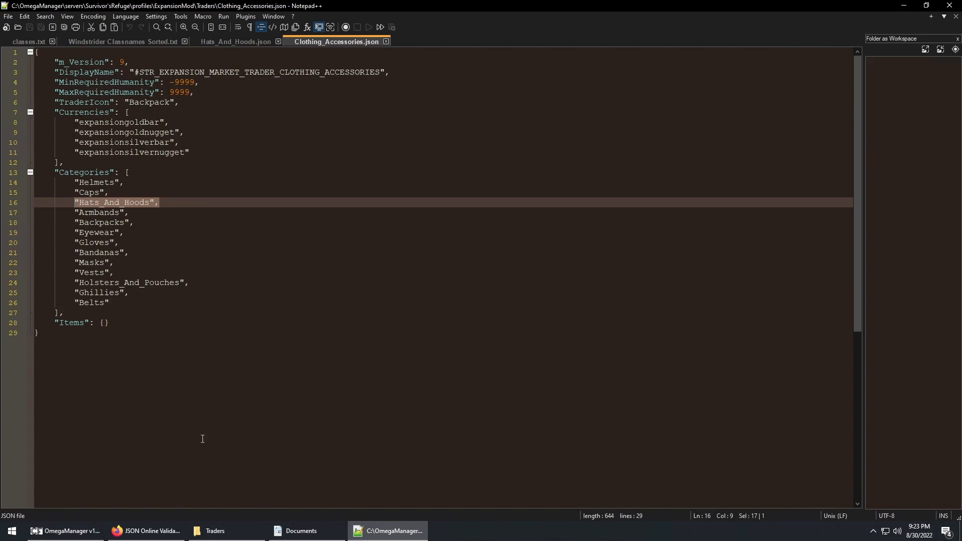
pyautogui.click(213, 531)
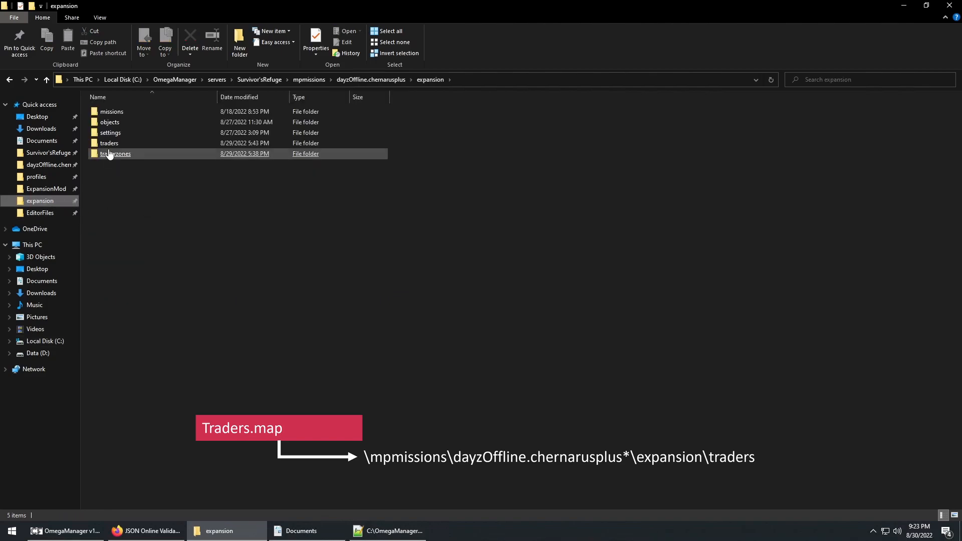
# Open GreenMountain_Traders.map from the mission's traders folder in Notepad++.
pyautogui.doubleClick(108, 143)
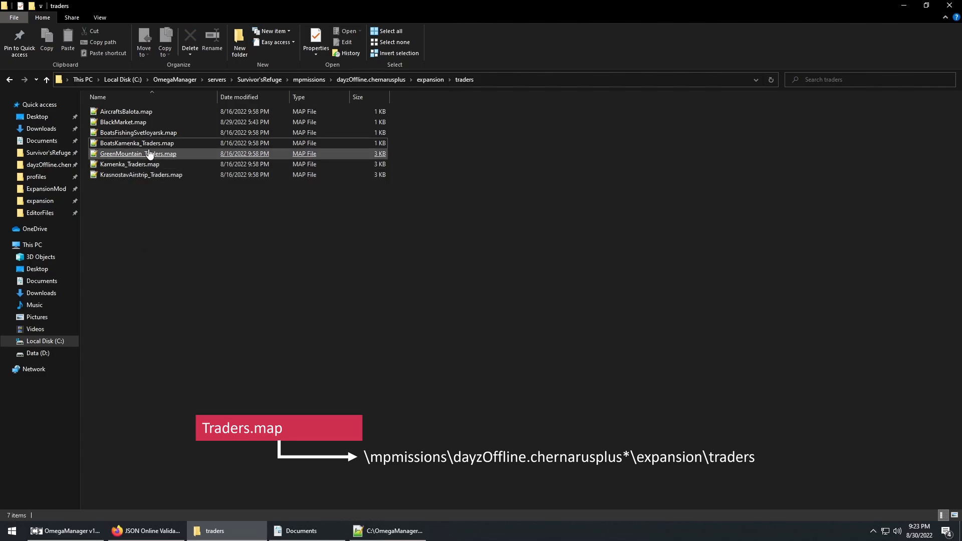
pyautogui.doubleClick(137, 154)
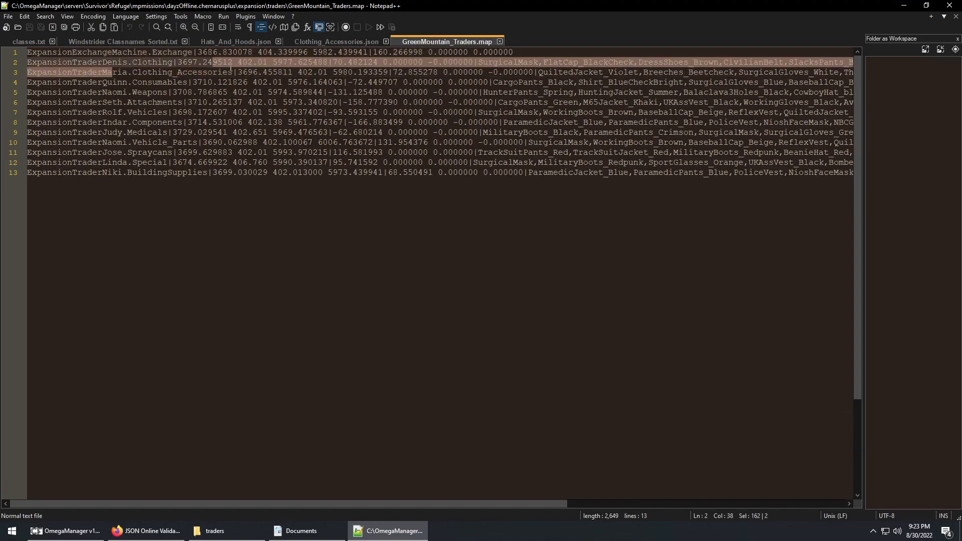
# Read across the Clothing_Accessories trader's item list on line 3, then return to the traders folder.
pyautogui.click(399, 72)
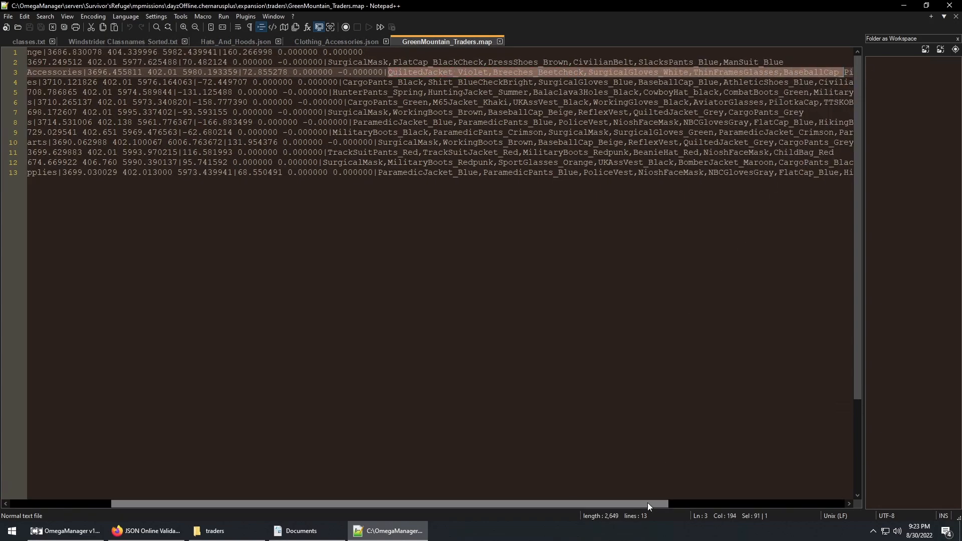
pyautogui.hscroll(3)
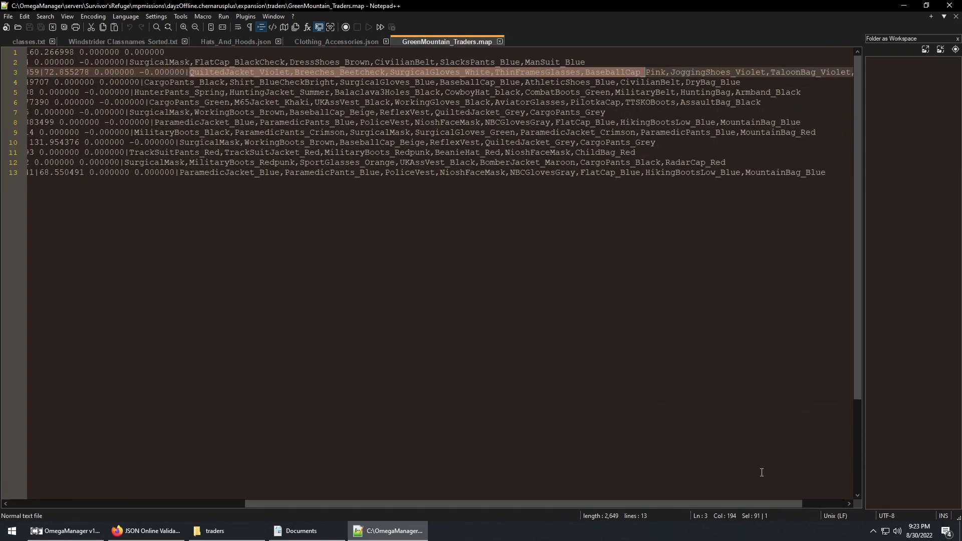
pyautogui.click(215, 531)
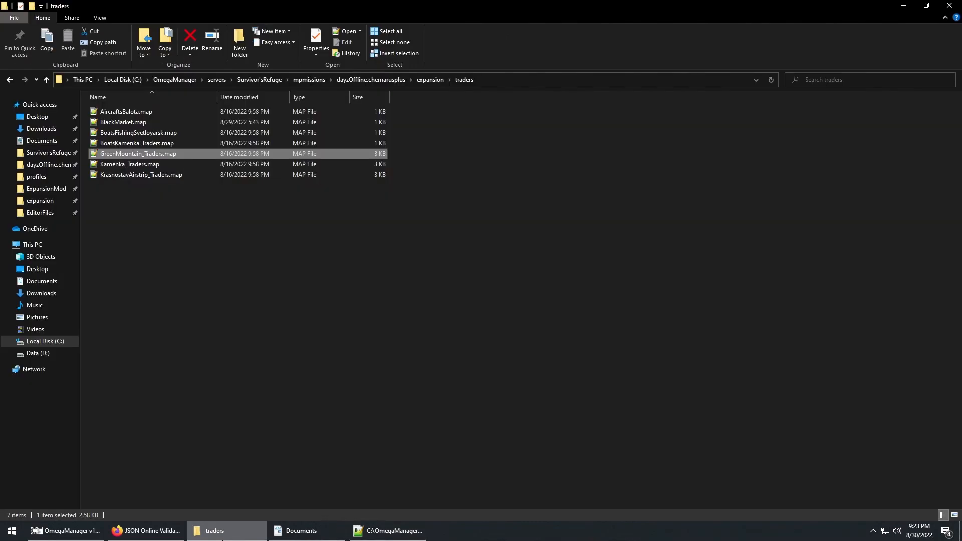
# Copy Hats_And_Hoods.json in the ExpansionMod Market folder and rename the copy WindstriderGear.json.
pyautogui.click(45, 189)
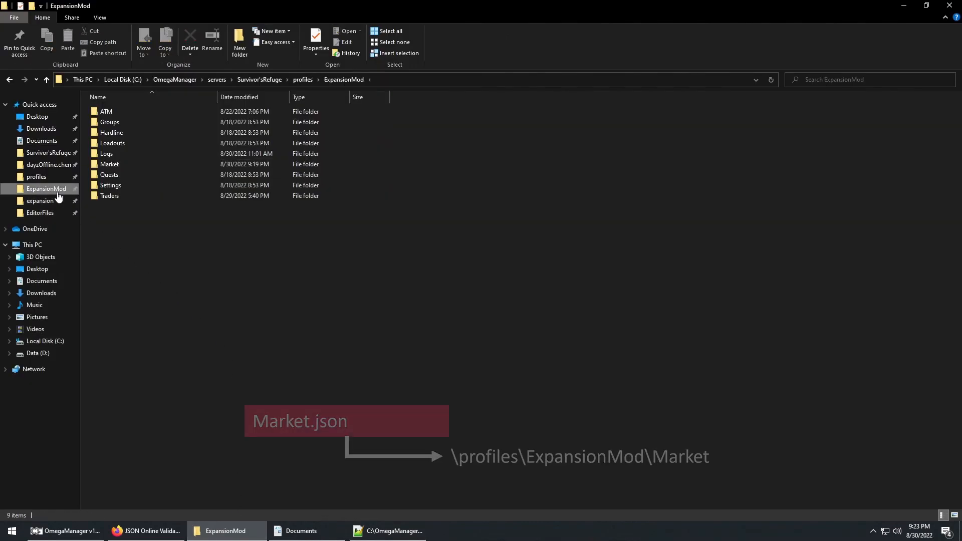
pyautogui.doubleClick(109, 164)
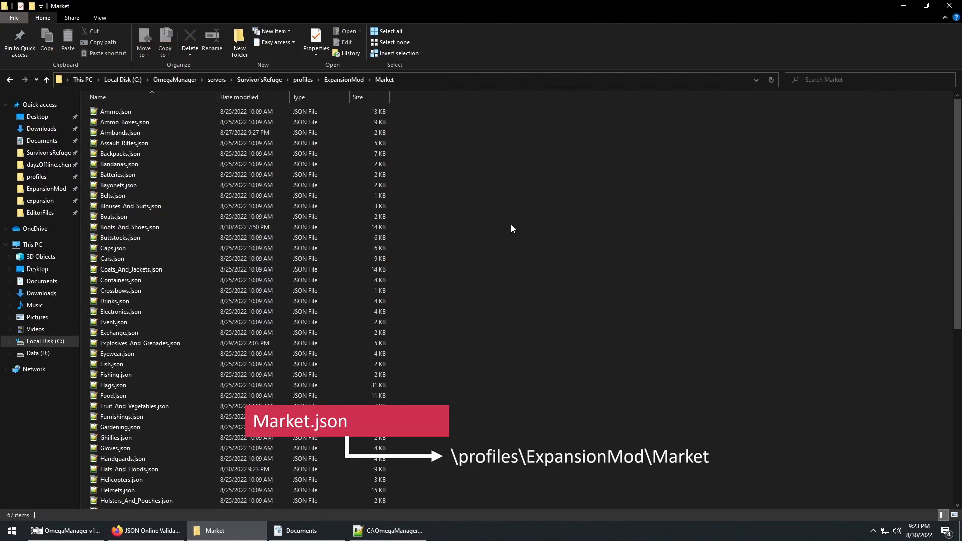
pyautogui.click(129, 470)
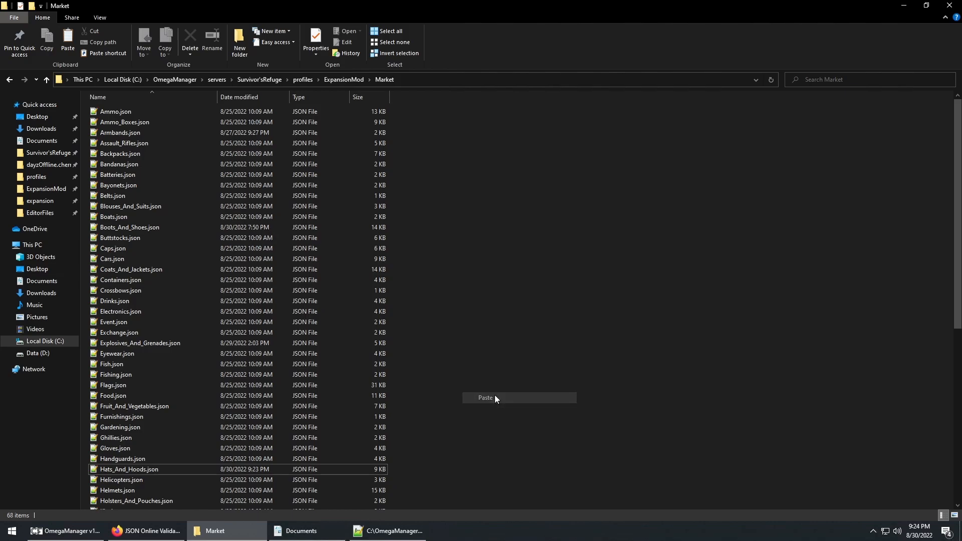
pyautogui.rightClick(129, 469)
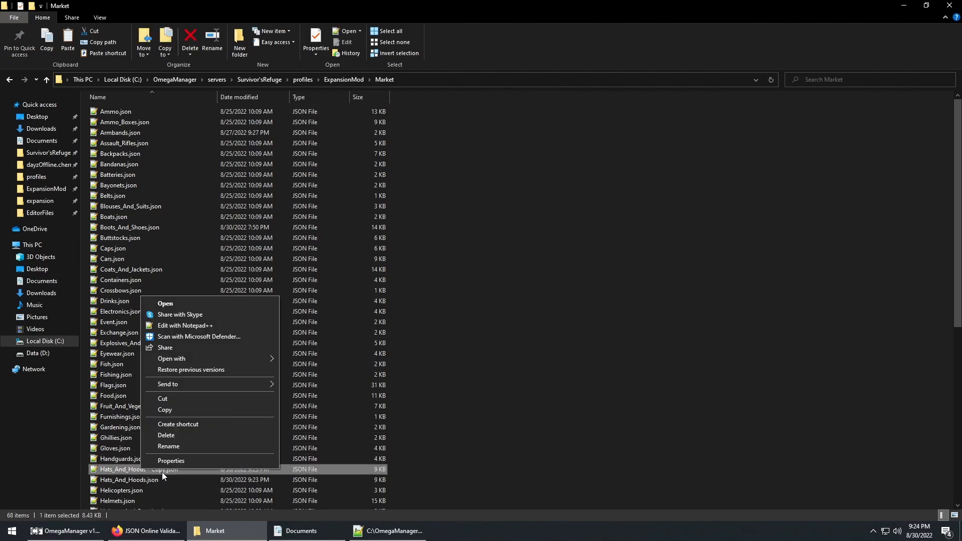
pyautogui.click(169, 447)
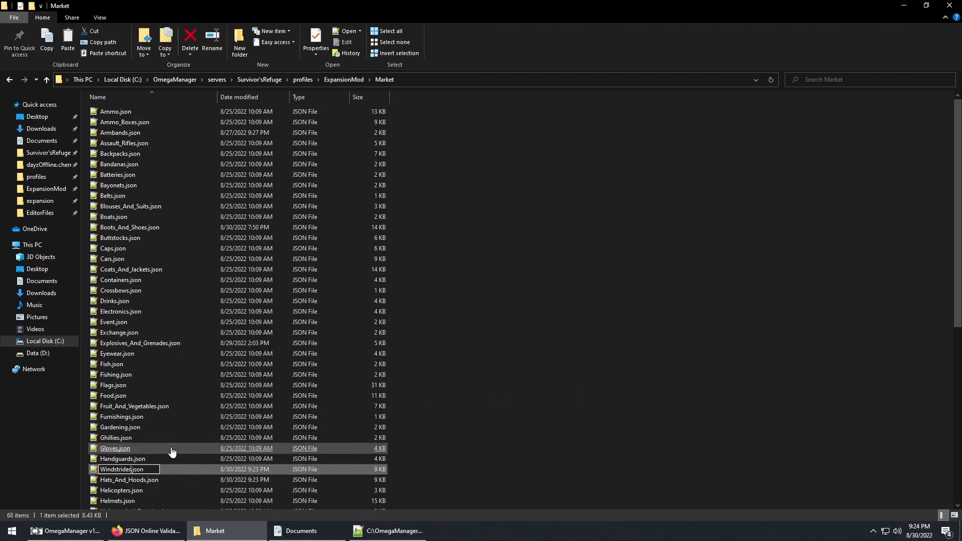
pyautogui.scroll(-3)
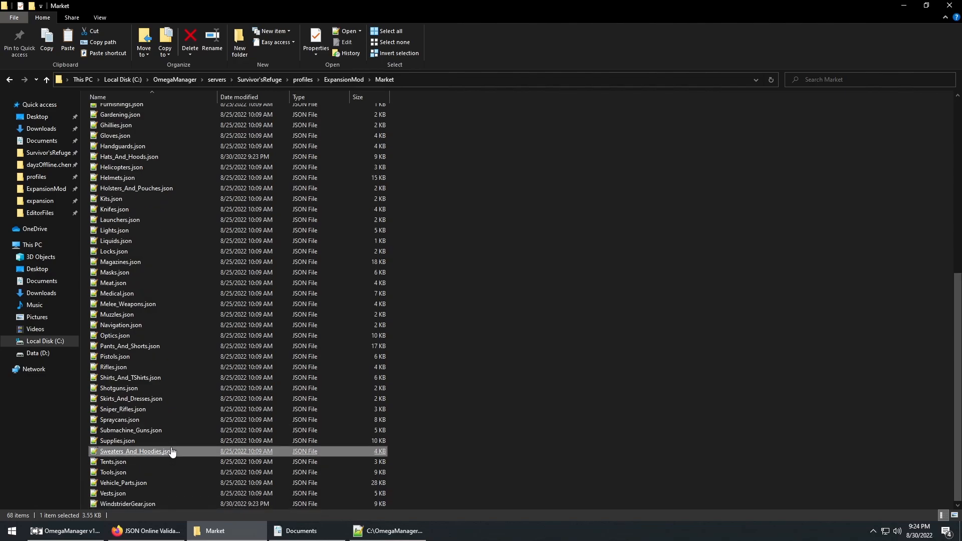
pyautogui.click(127, 504)
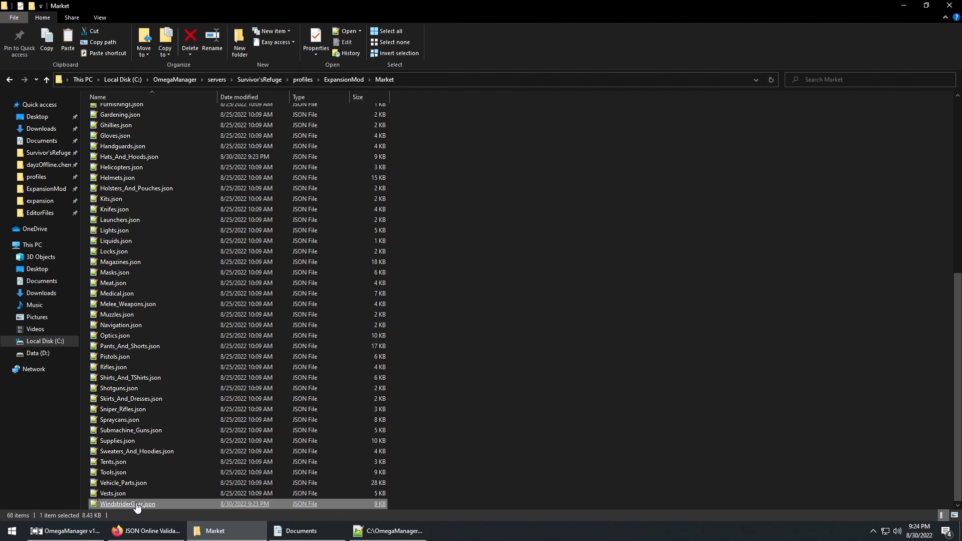
# Set DisplayName to "WINDSTRIDER GEAR" in WindstriderGear.json and select the items after the first for removal.
pyautogui.doubleClick(127, 504)
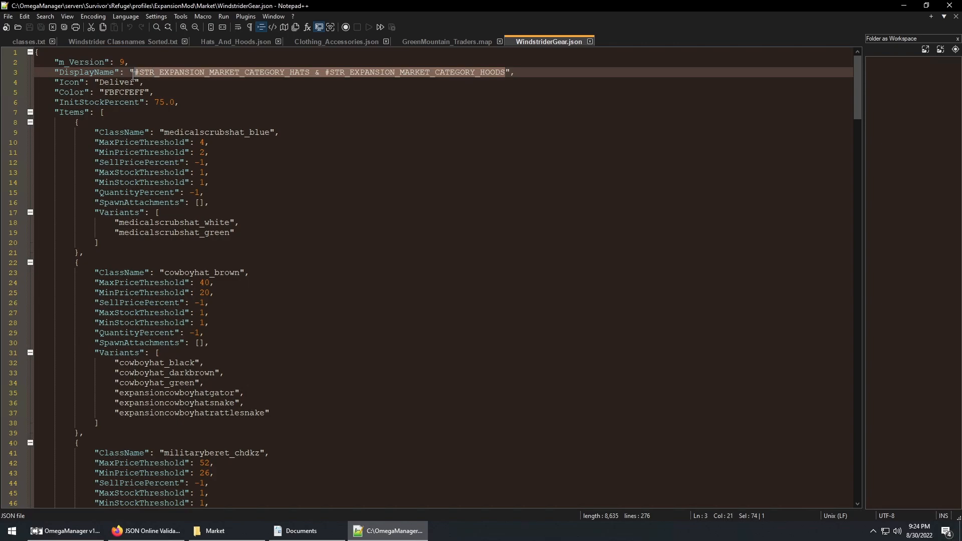
pyautogui.write('WINDSTR",')
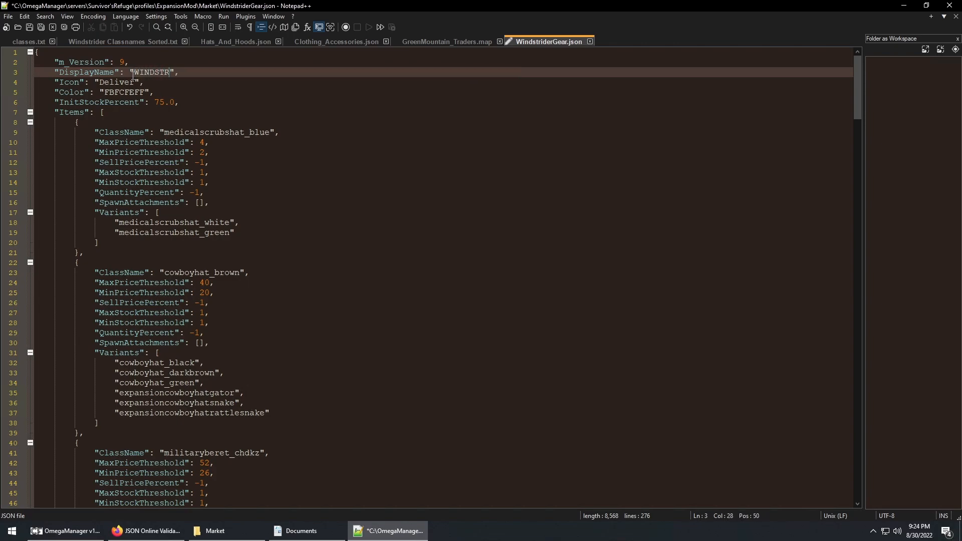
pyautogui.write('IDER GEAR')
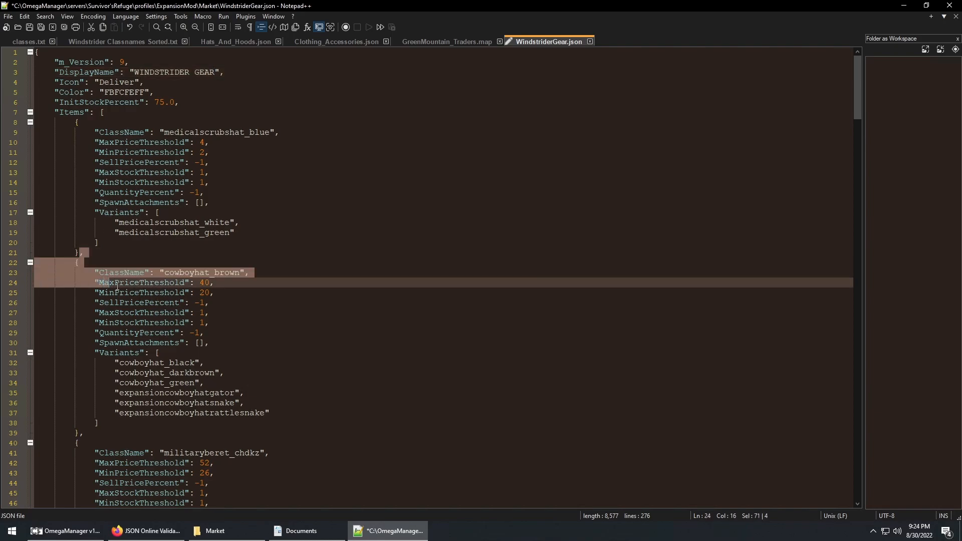
pyautogui.scroll(-3)
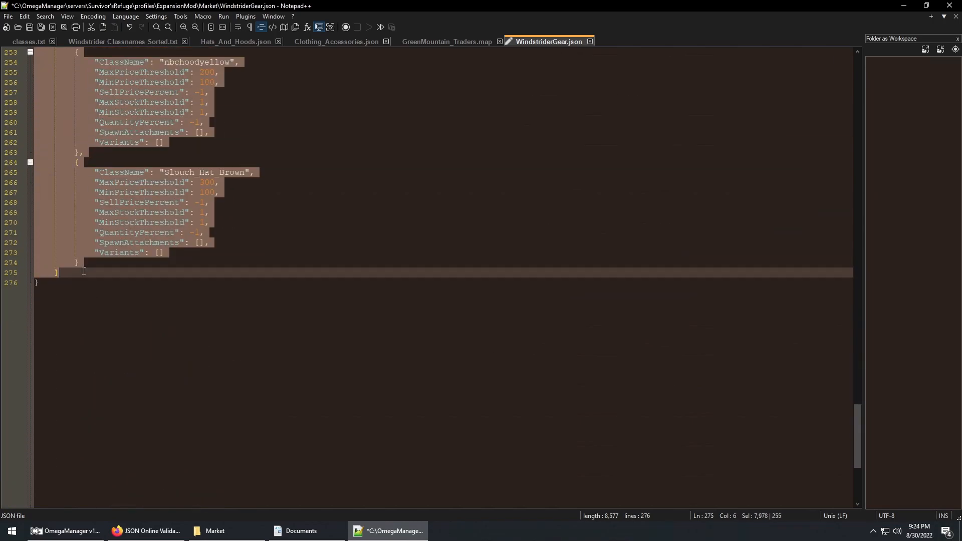
pyautogui.click(79, 262)
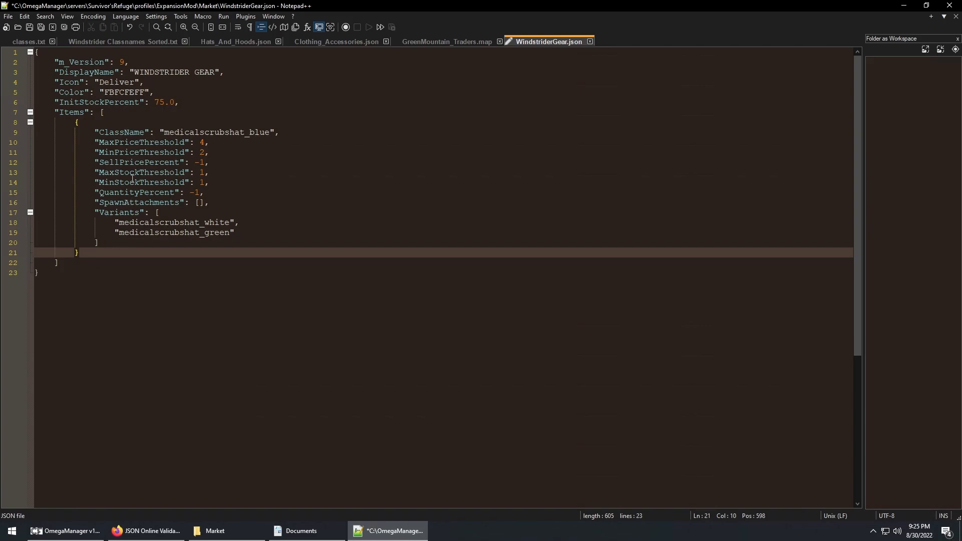
pyautogui.moveTo(124, 48)
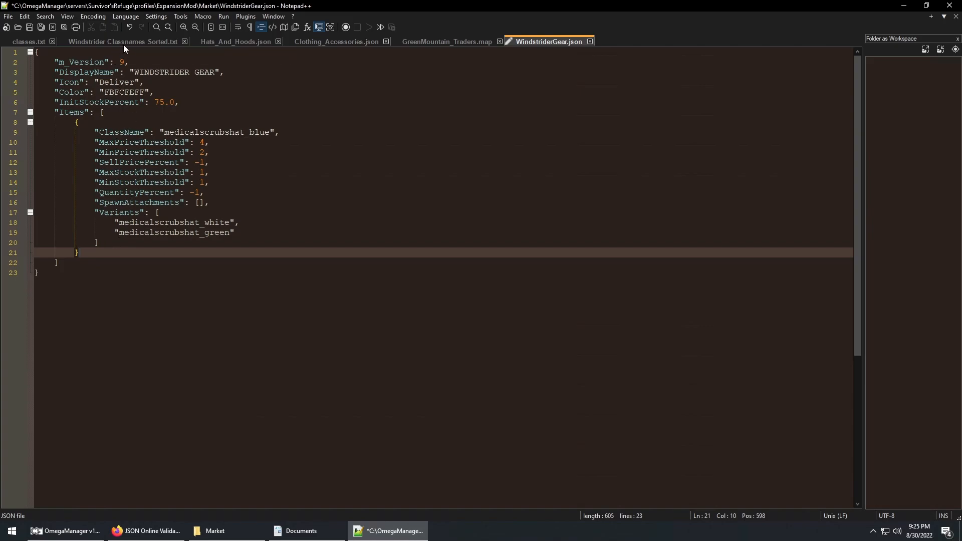
# Replace the first item's classname medicalscrubshat_blue with Shemagh_Scarf_Brown copied from the classname list.
pyautogui.click(122, 41)
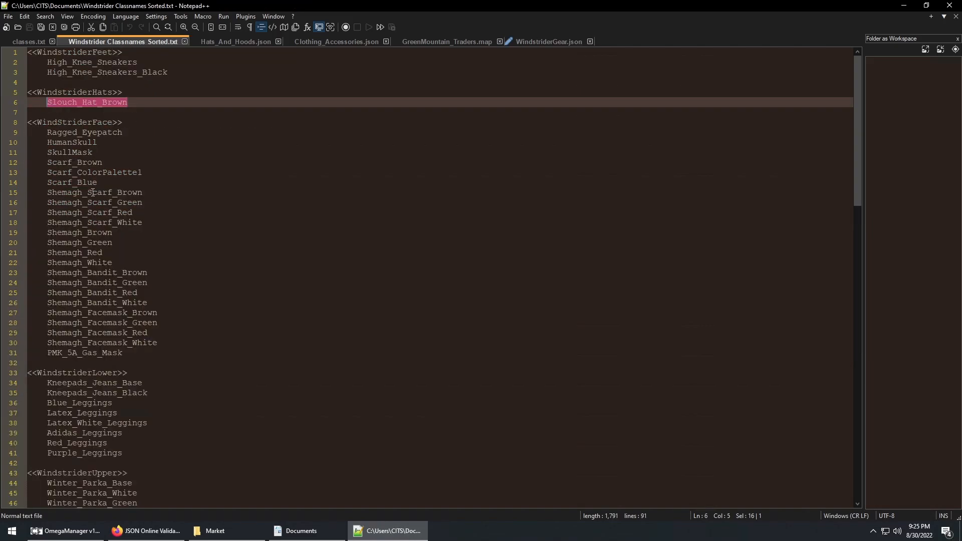
pyautogui.click(119, 193)
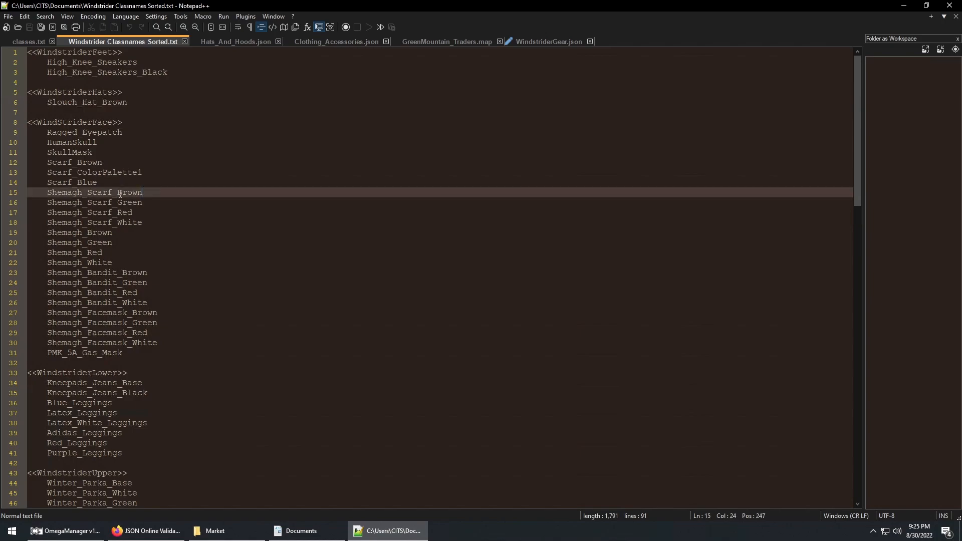
pyautogui.doubleClick(94, 192)
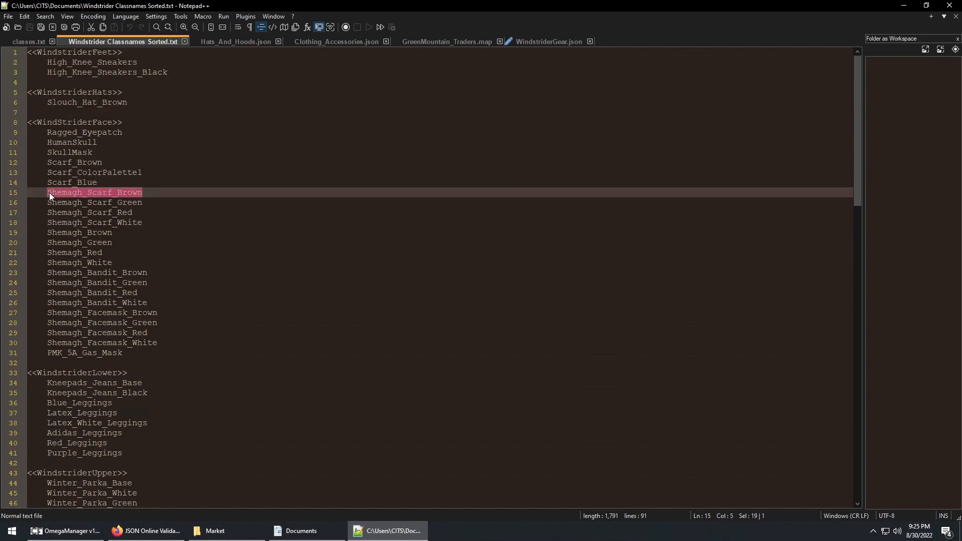
pyautogui.click(547, 41)
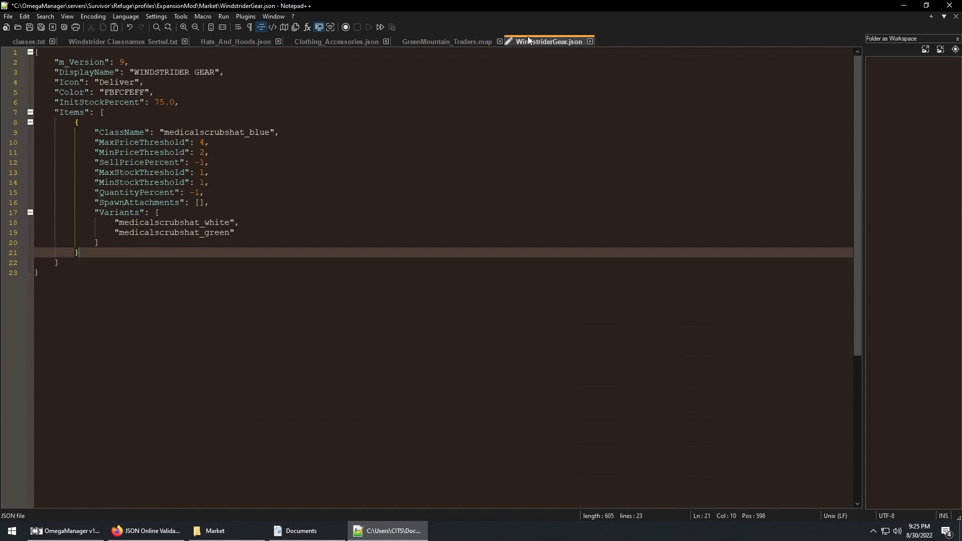
pyautogui.doubleClick(214, 132)
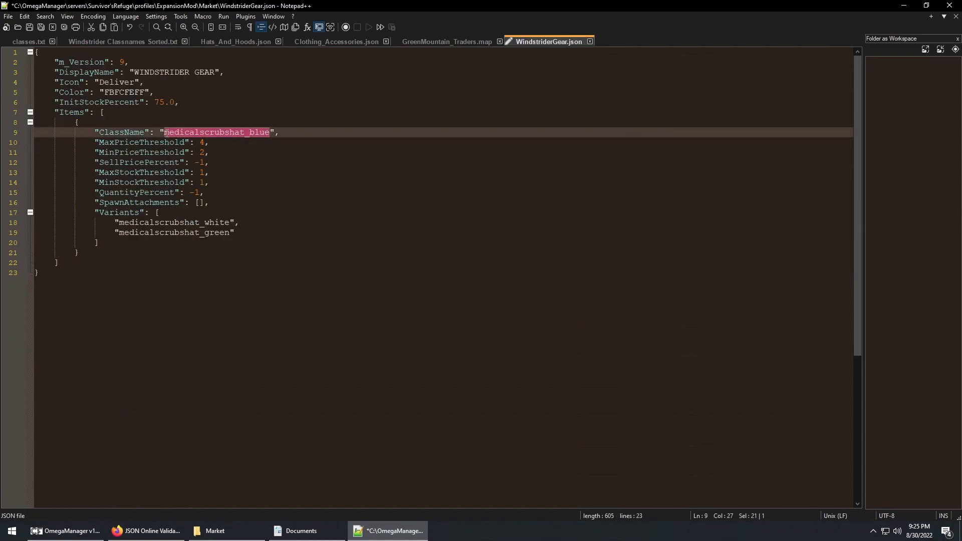
pyautogui.write('Shemagh_Scarf_Brown')
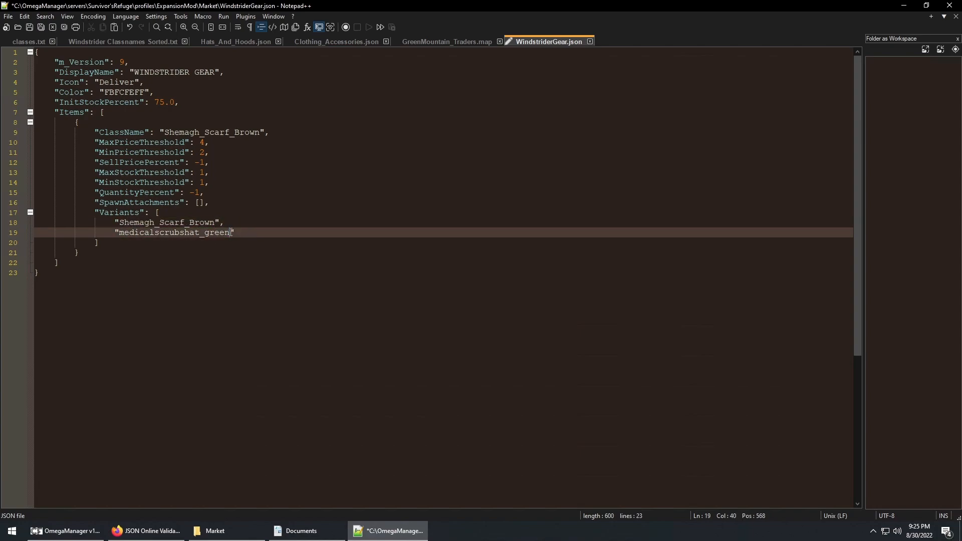
# Paste the prepared shemagh scarf, shemagh, bandit and facemask entries with colour variants and save the file.
pyautogui.click(119, 41)
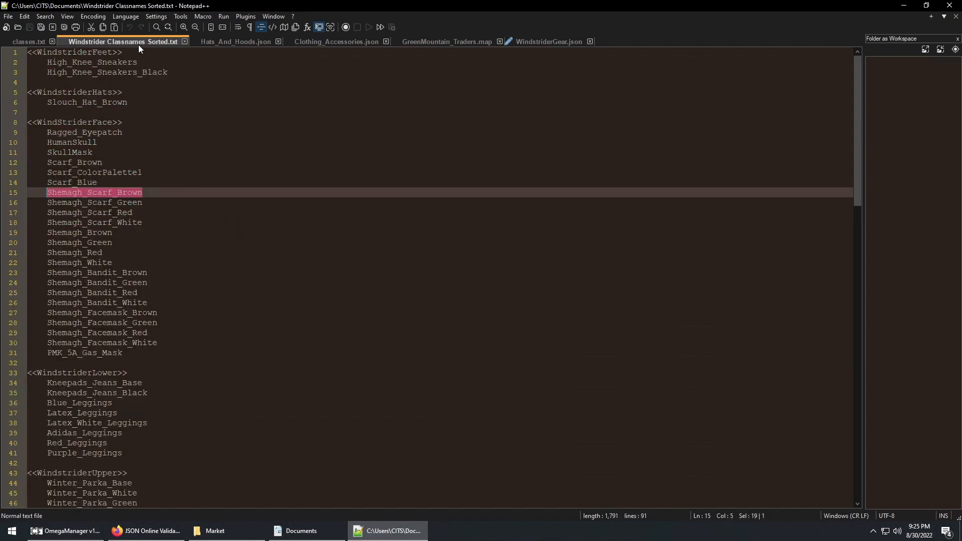
pyautogui.click(545, 41)
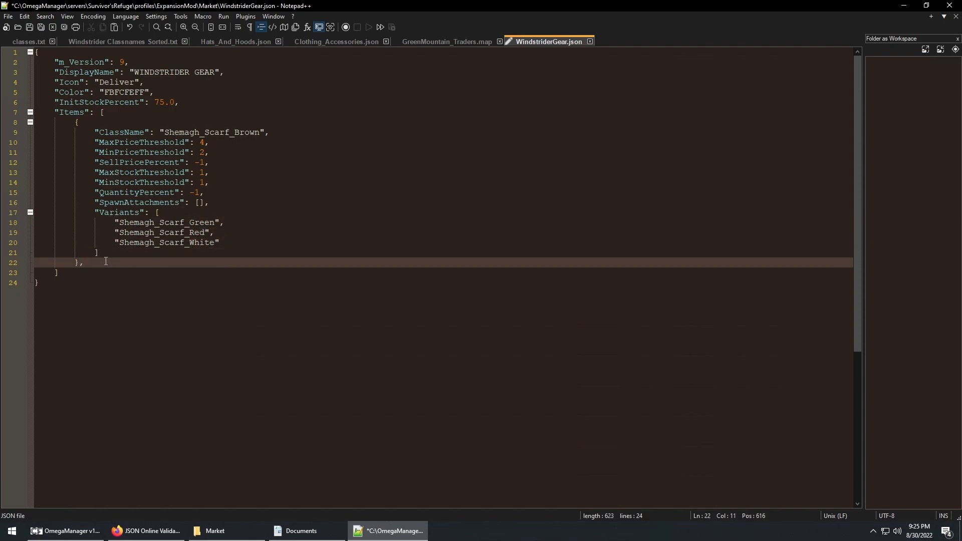
pyautogui.press('ctrl+v')
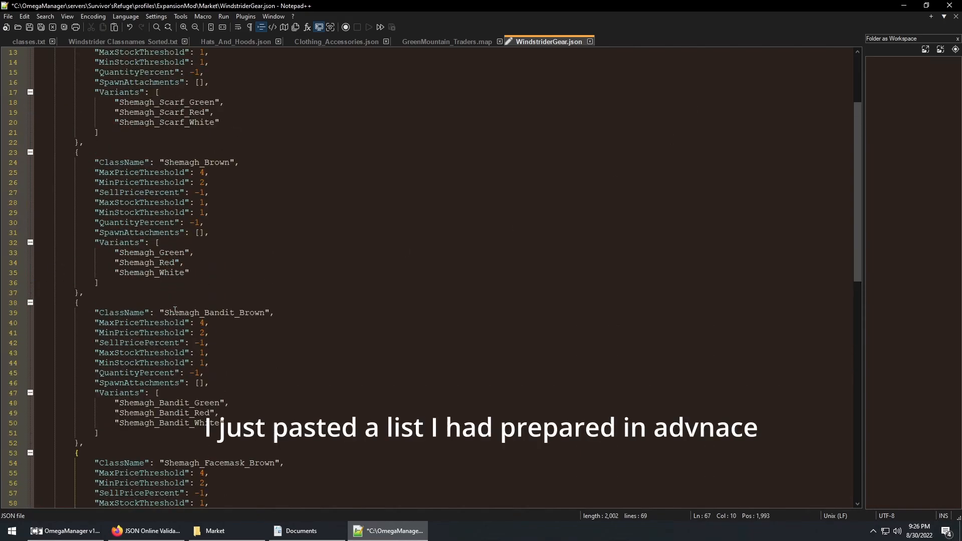
pyautogui.scroll(3)
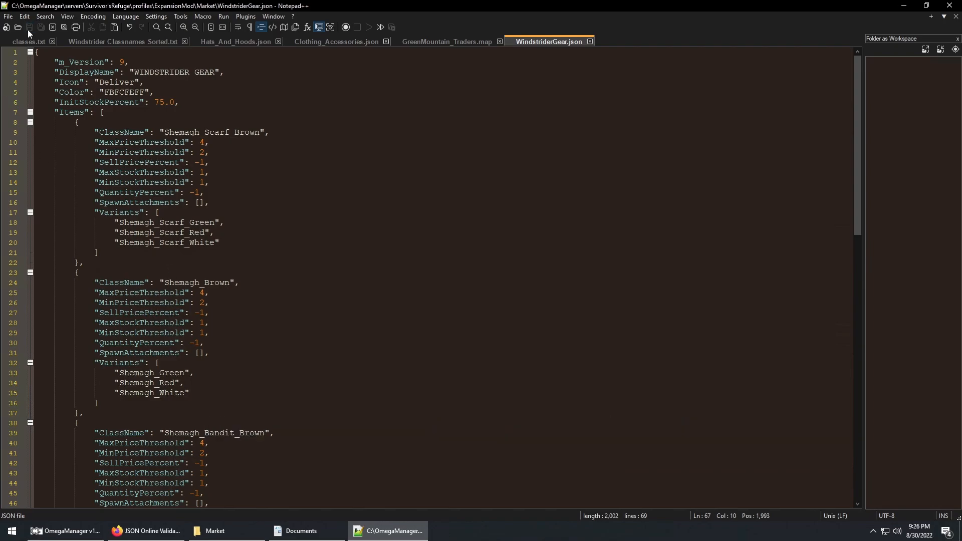
pyautogui.moveTo(121, 105)
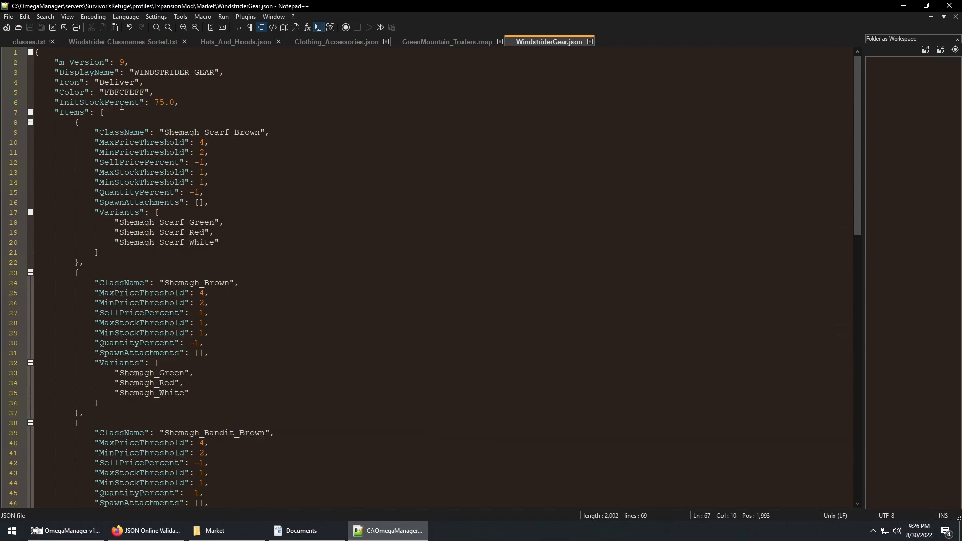
pyautogui.doubleClick(211, 132)
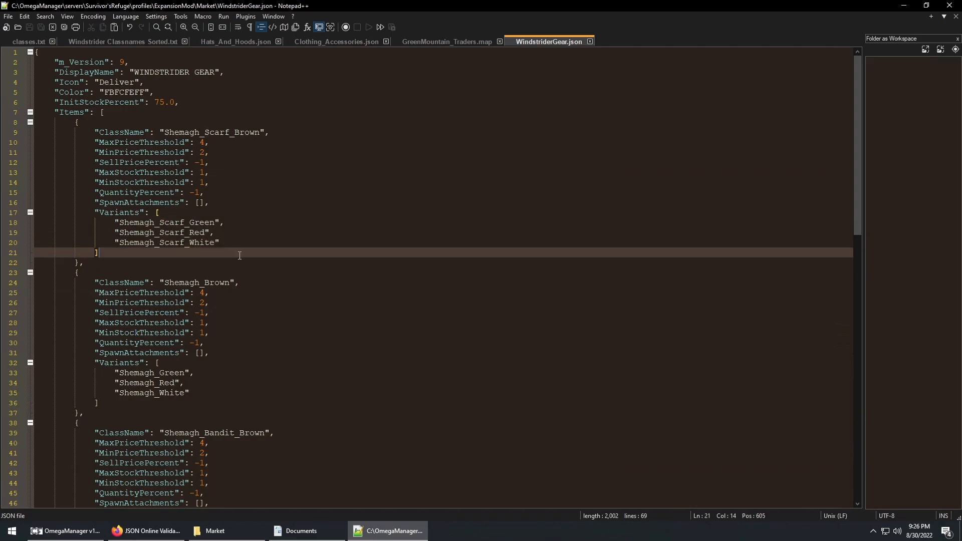
pyautogui.click(214, 531)
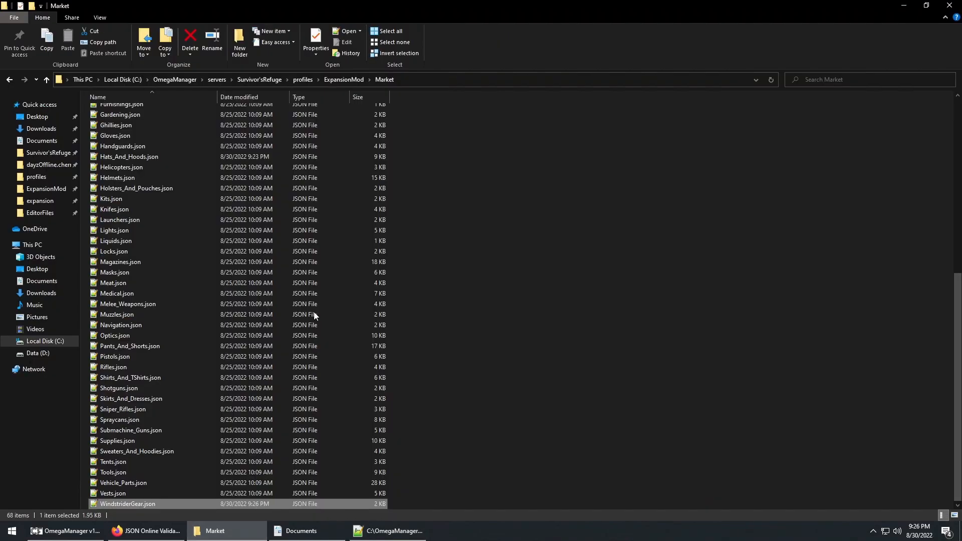
# Add "WindstriderGear": 1 after Sniper_Rifles in Traders\BlackMarket.json, save, and select its whole text.
pyautogui.click(344, 79)
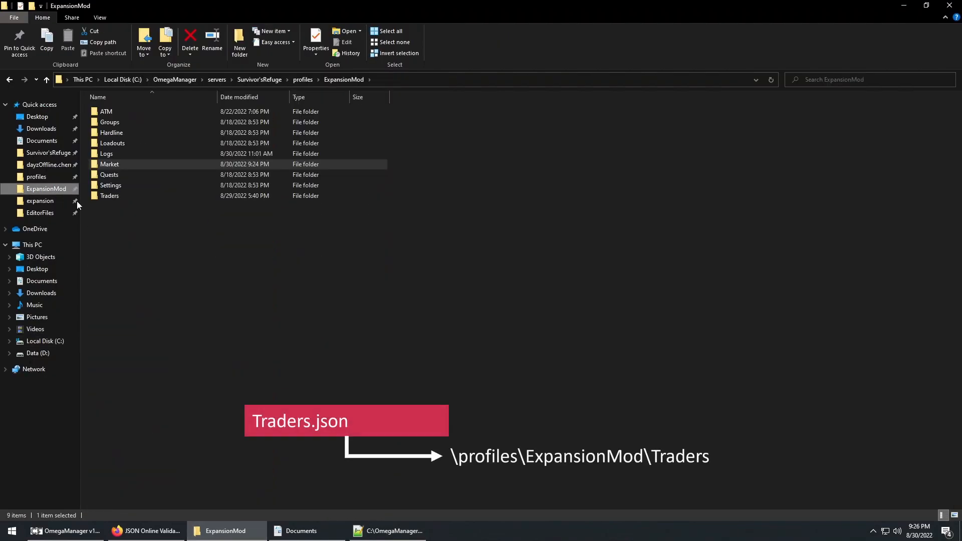
pyautogui.doubleClick(110, 195)
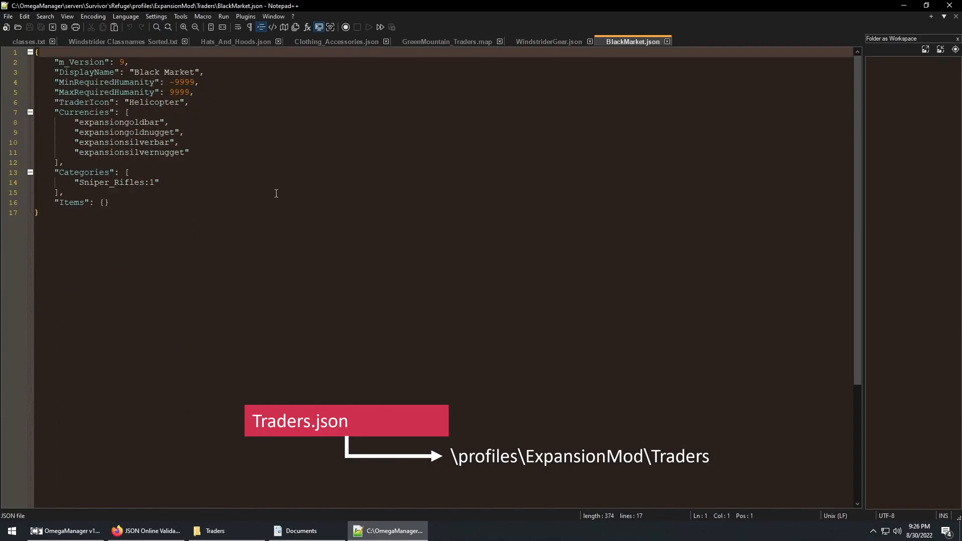
pyautogui.click(162, 183)
pyautogui.write('"WindstriderGear:1')
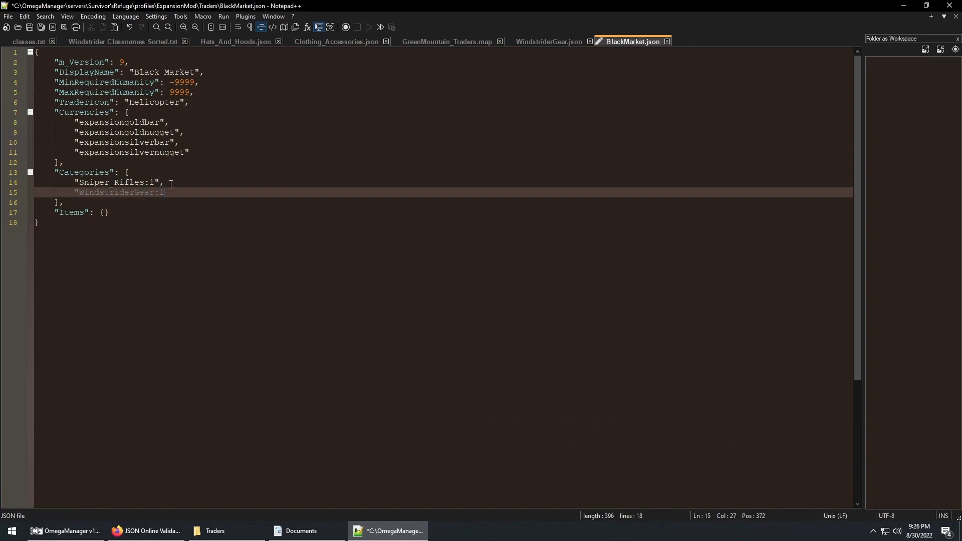
pyautogui.write('"')
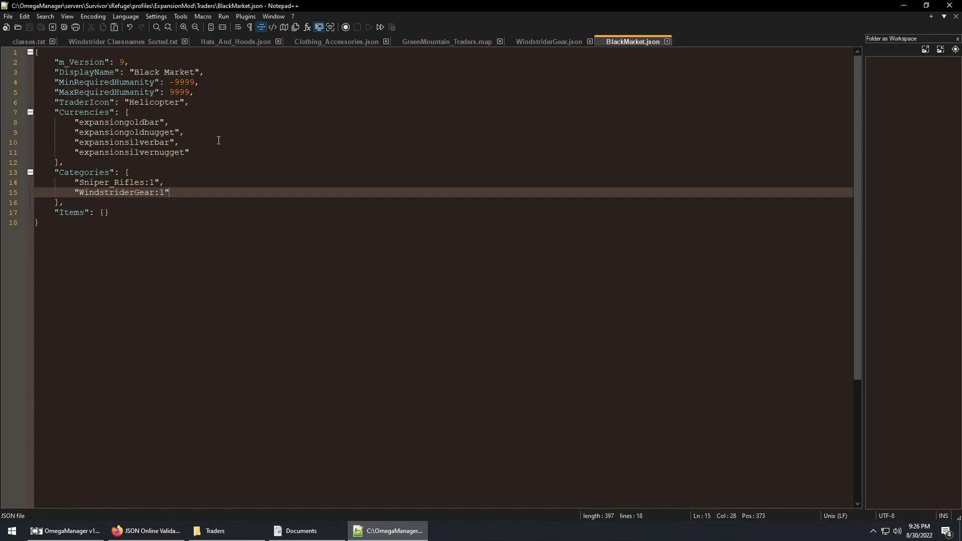
pyautogui.moveTo(267, 136)
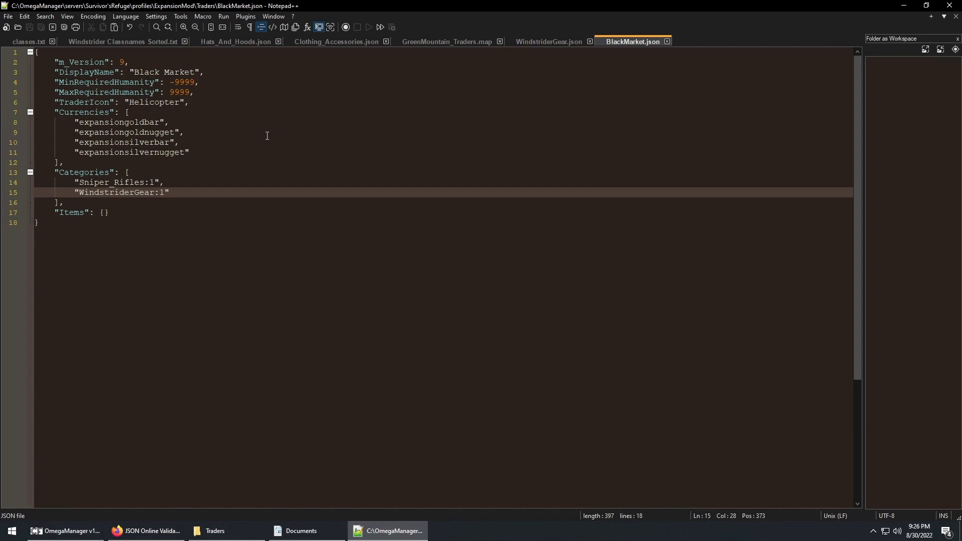
pyautogui.press('ctrl+a')
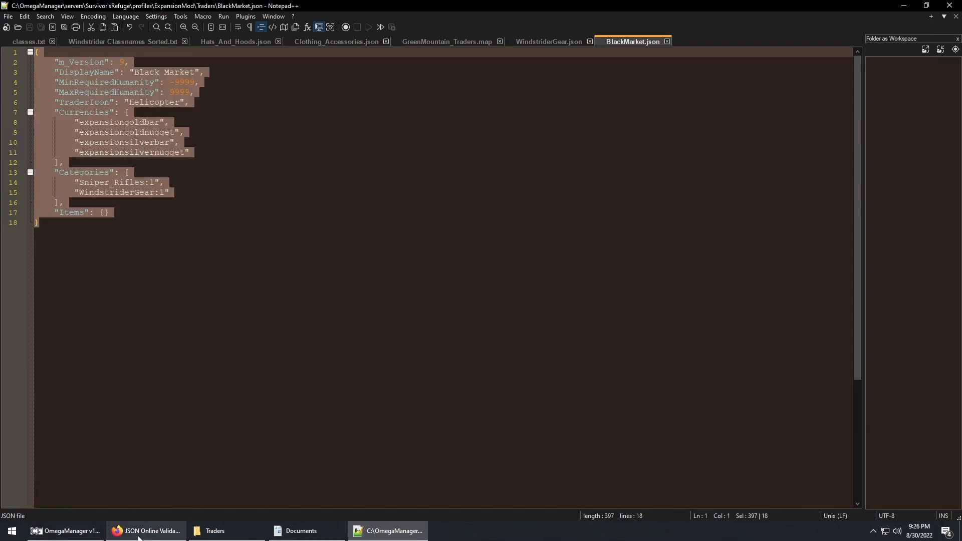
# Validate the WindstriderGear and Hats_And_Hoods JSON on jsonlint.com, then bring up the server manager.
pyautogui.click(145, 531)
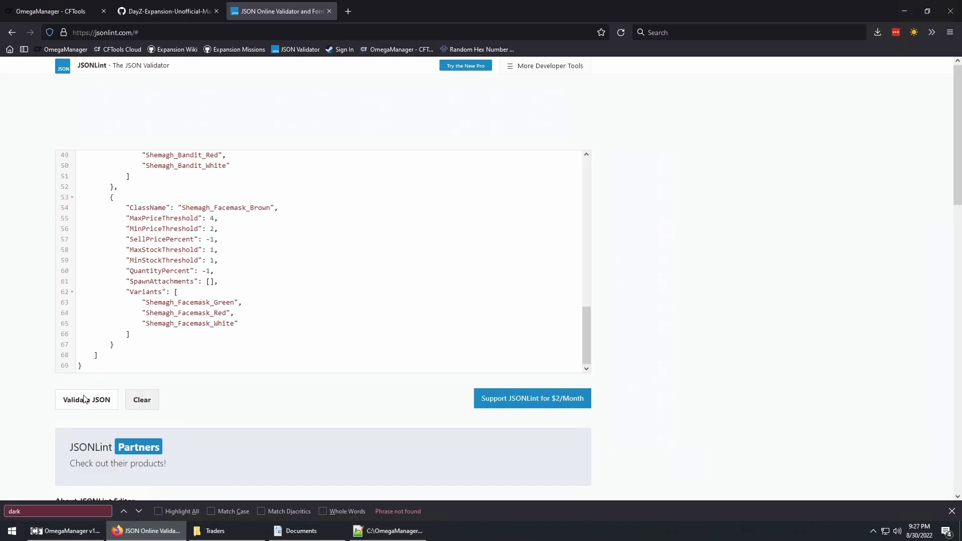
pyautogui.click(387, 531)
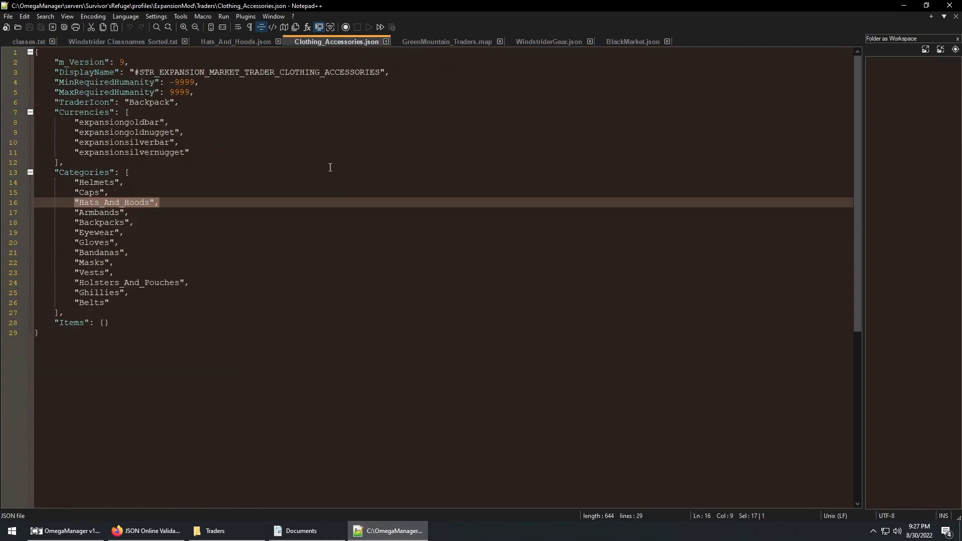
pyautogui.click(145, 531)
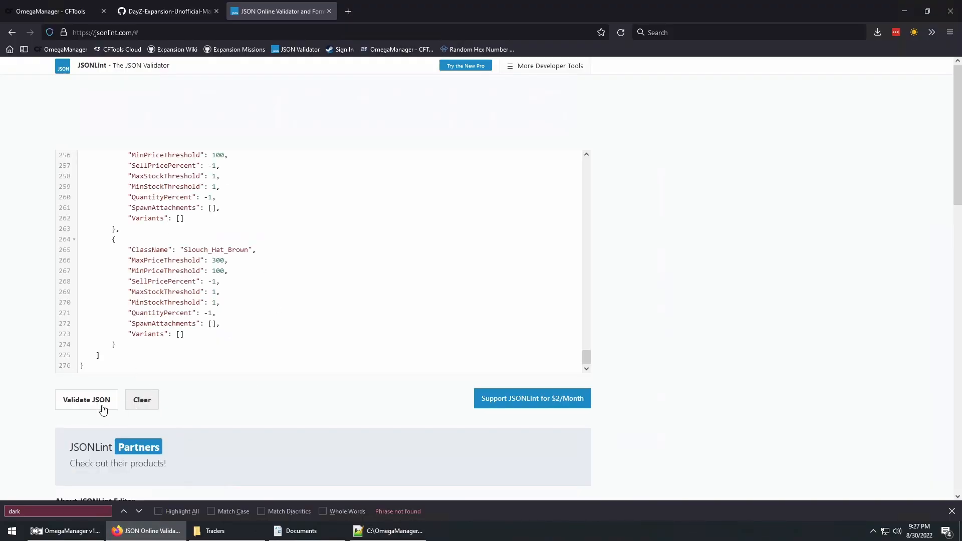
pyautogui.click(395, 531)
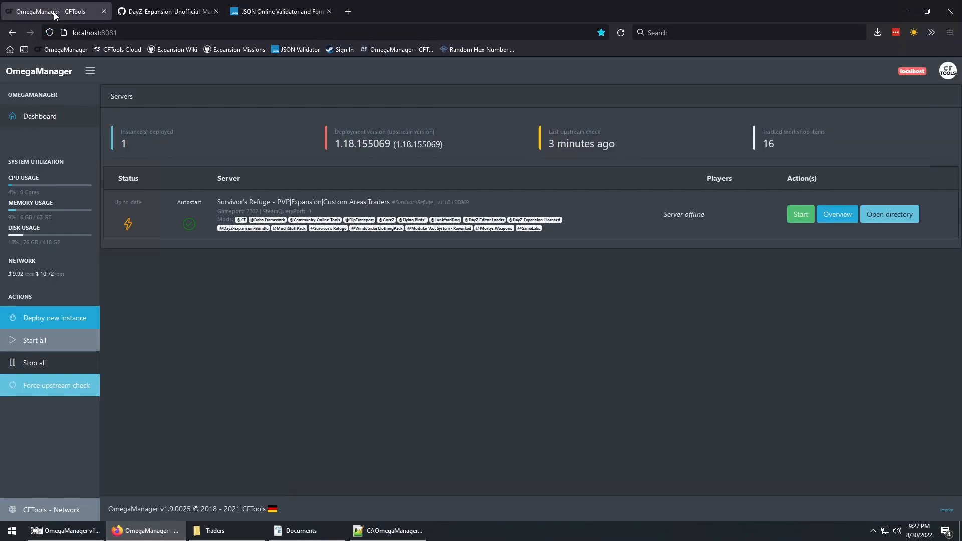
pyautogui.click(800, 215)
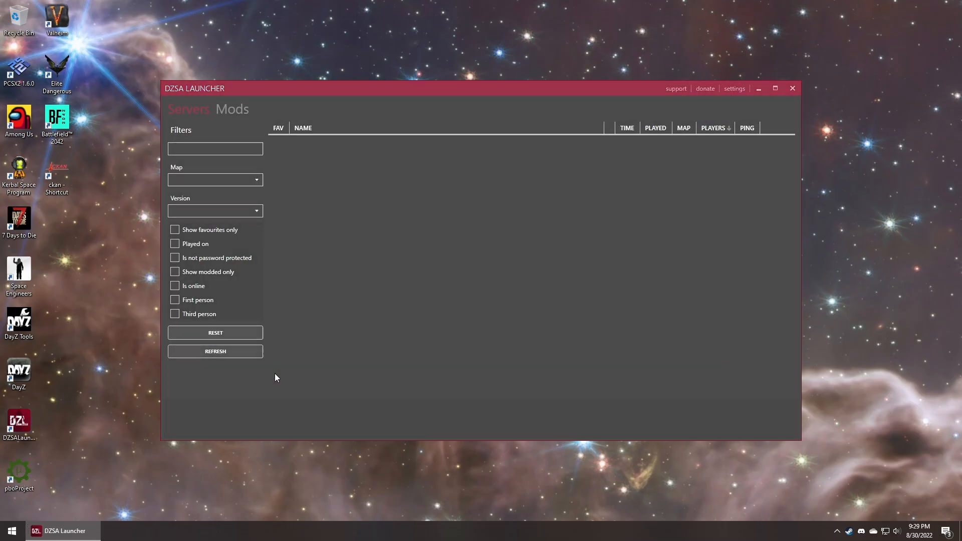
# Refresh the server list and join the Survivor's Refuge server.
pyautogui.click(776, 344)
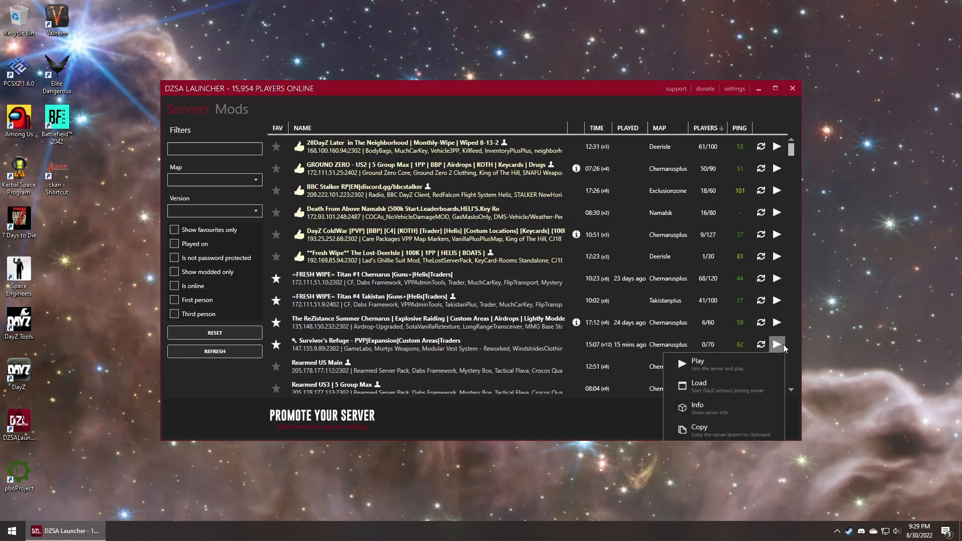
pyautogui.click(696, 361)
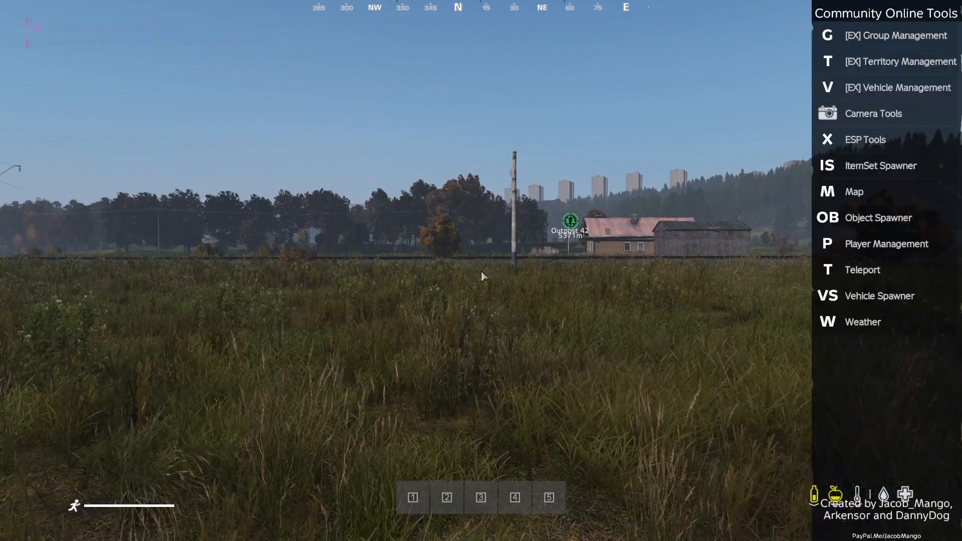
# Trade with the Black Market trader and inspect the Full Shemagh, its colour variants, and the plain Shemagh.
pyautogui.click(854, 192)
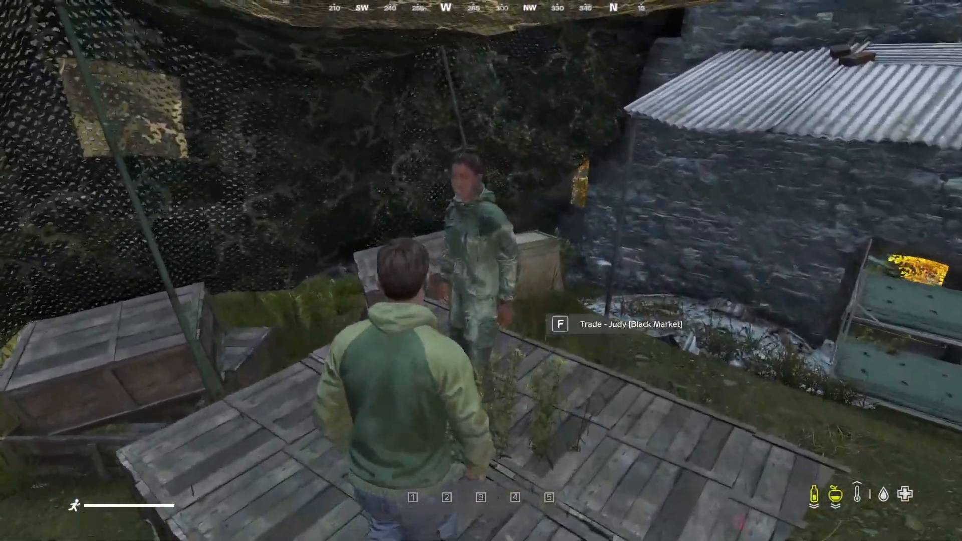
pyautogui.press('f')
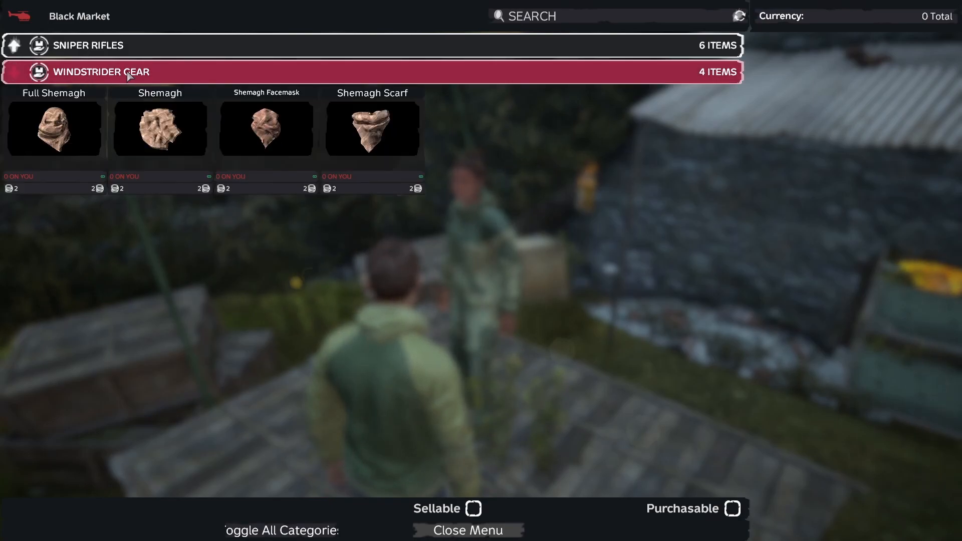
pyautogui.click(53, 130)
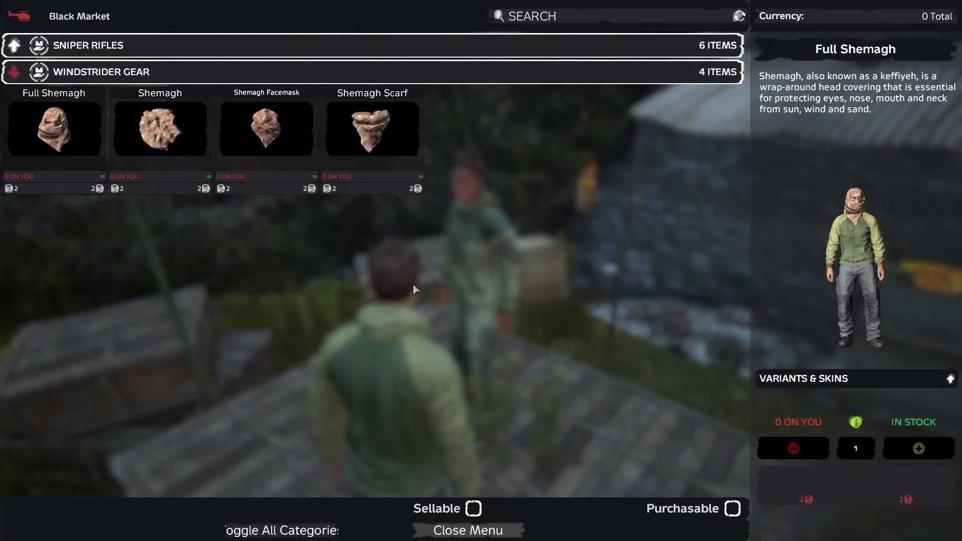
pyautogui.click(952, 378)
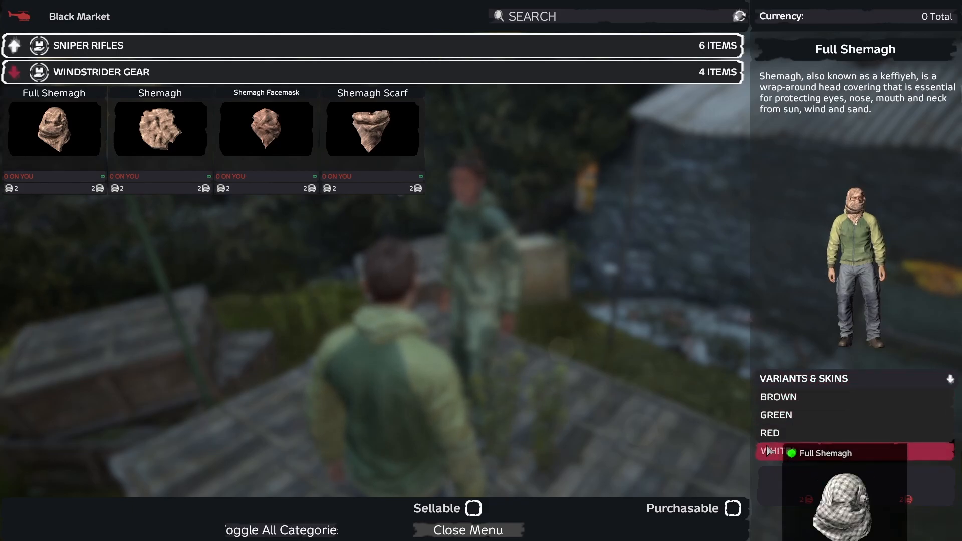
pyautogui.click(159, 127)
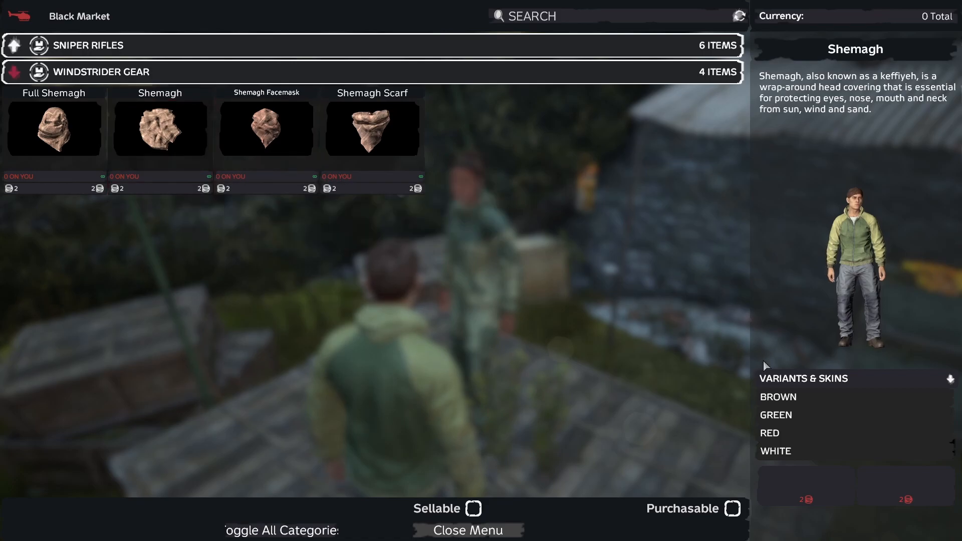
pyautogui.moveTo(776, 416)
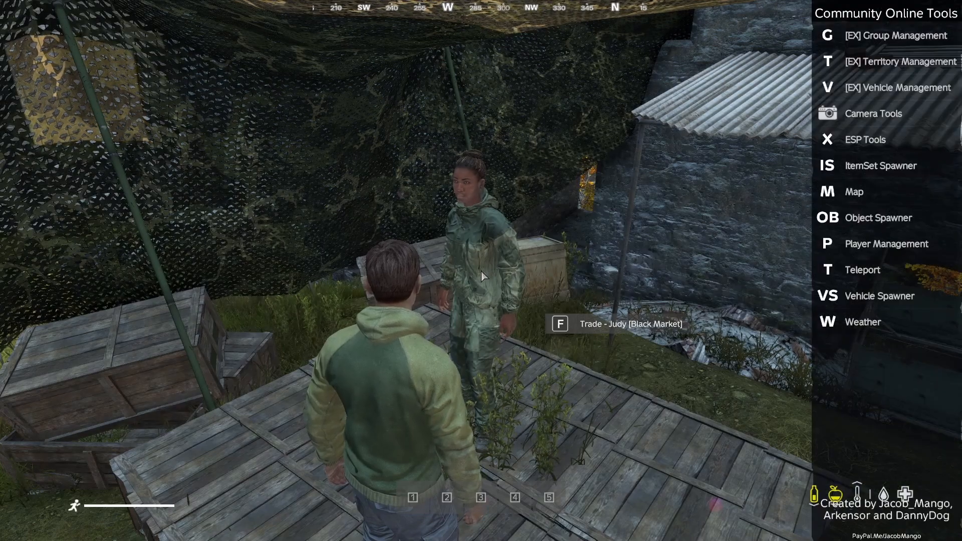
# Hide the admin overlay and start trading with the Clothing Accessories trader to view Hats & Hoods.
pyautogui.click(854, 192)
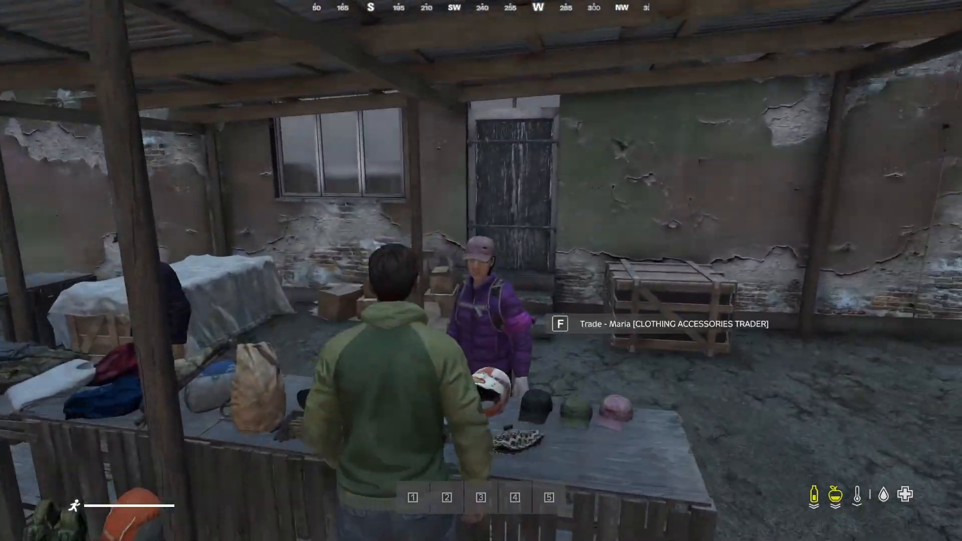
pyautogui.press('f')
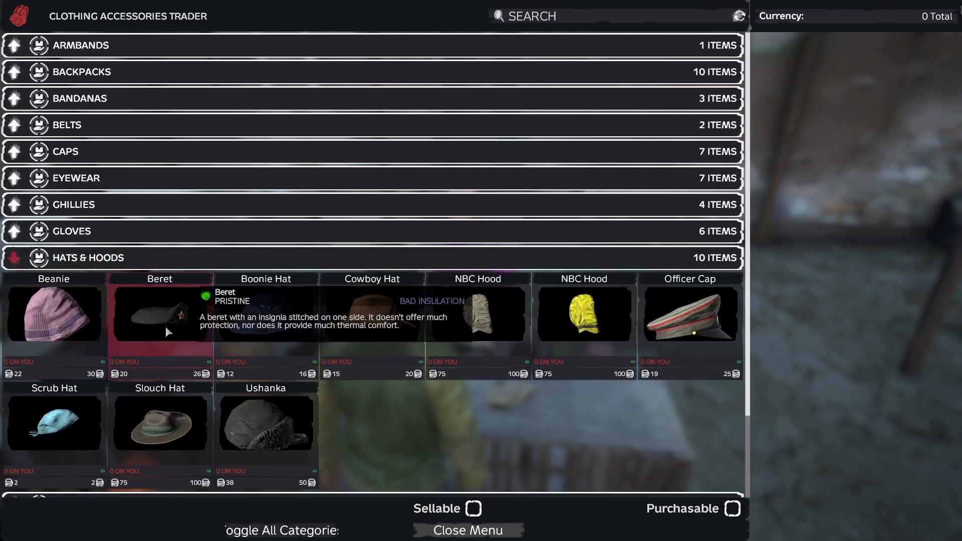
pyautogui.moveTo(160, 423)
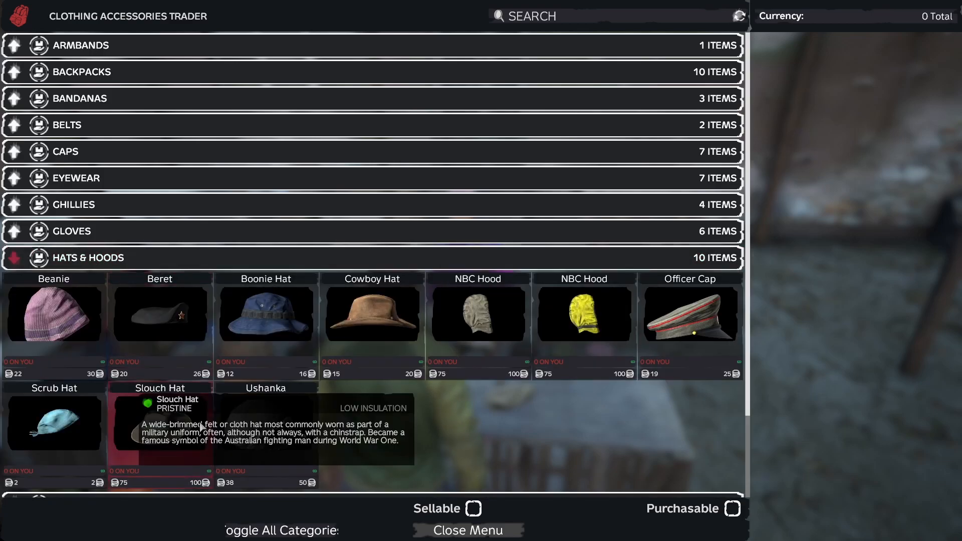
pyautogui.moveTo(168, 508)
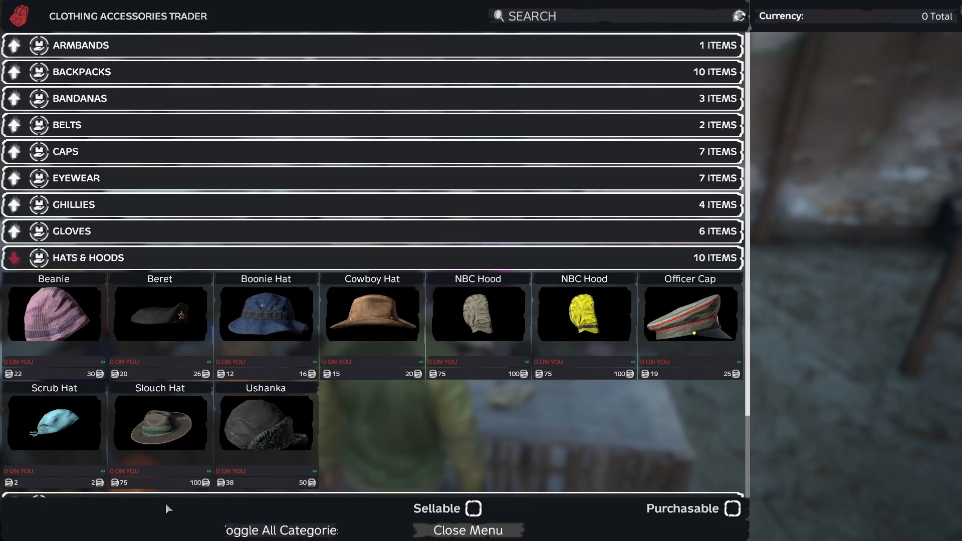